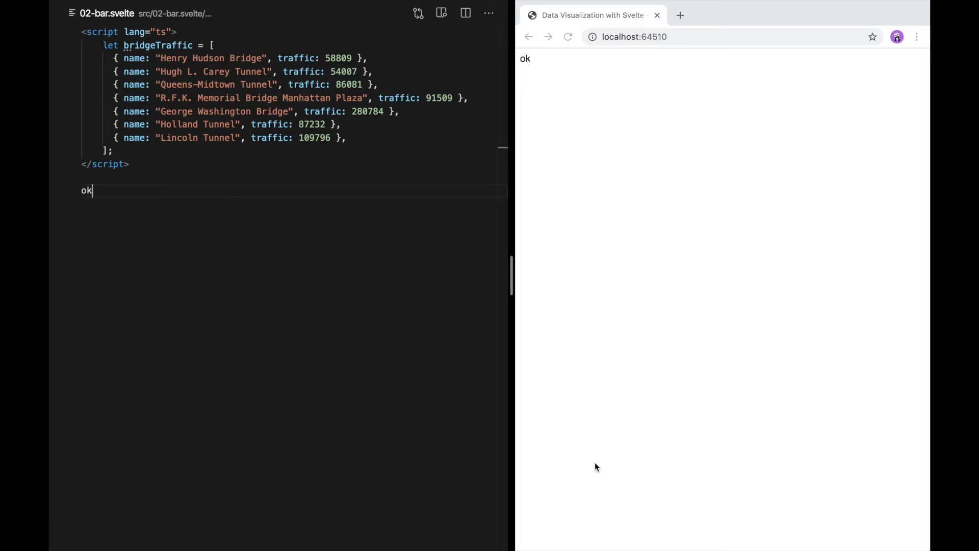
mouse_move(369, 142)
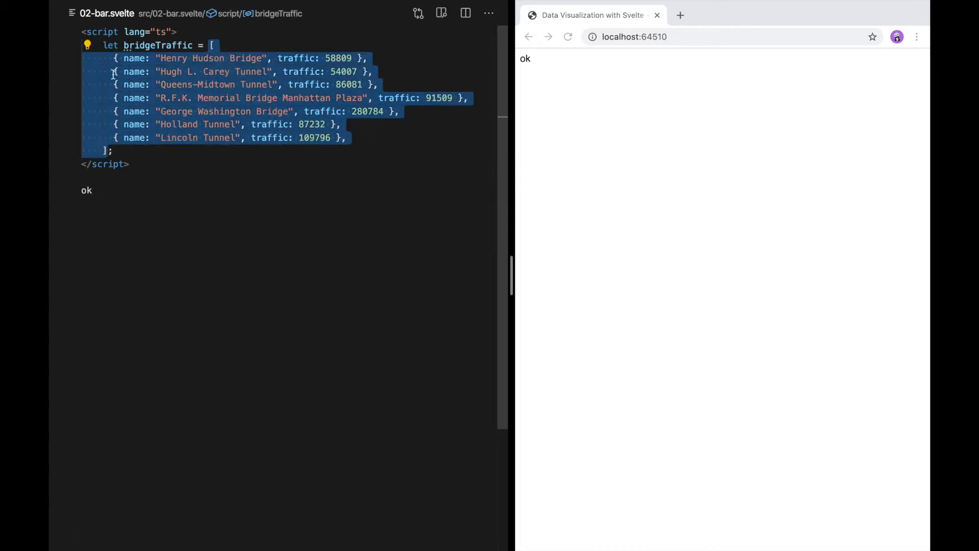
- Replace 'ok' with an each block over bridgeTraffic rendering <p>{bridge.name}</p>
click(337, 72)
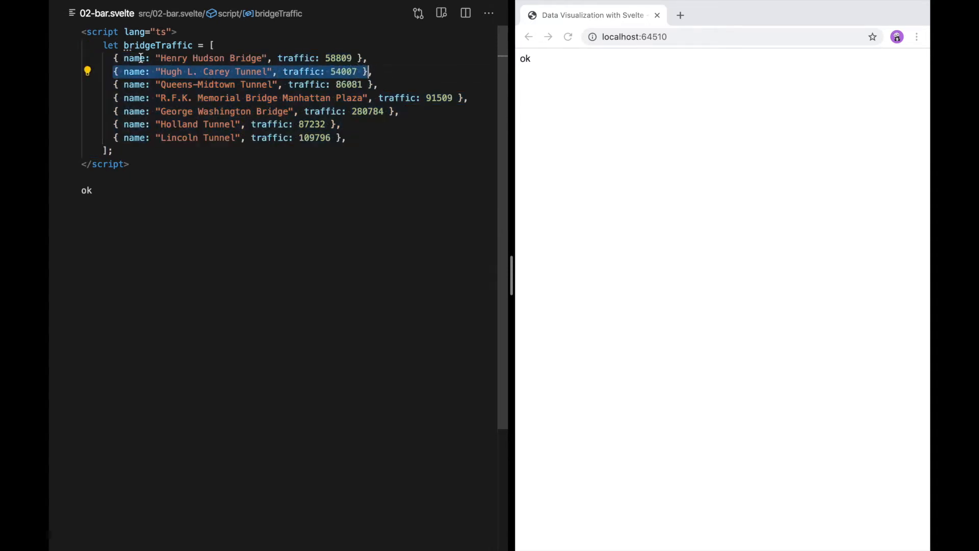
mouse_move(303, 59)
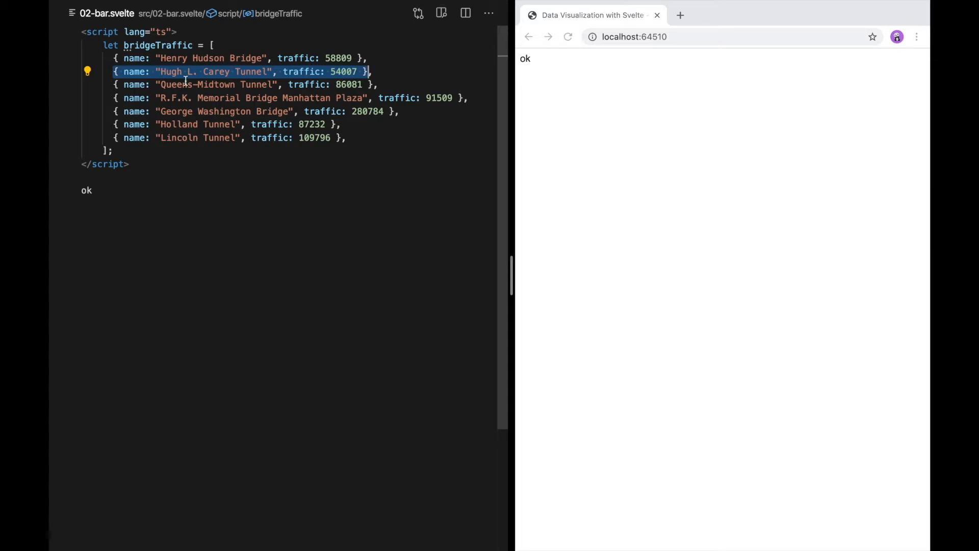
mouse_move(184, 217)
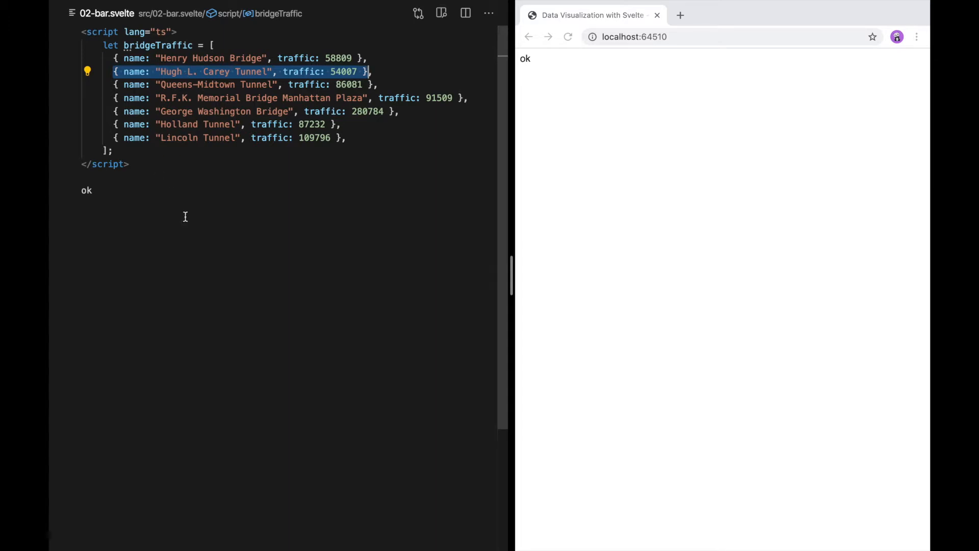
click(94, 214)
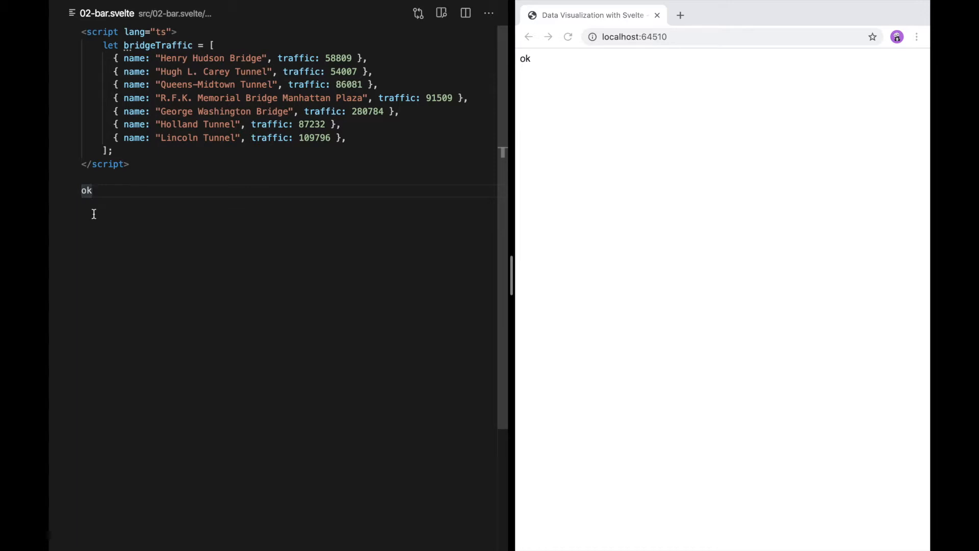
mouse_move(158, 45)
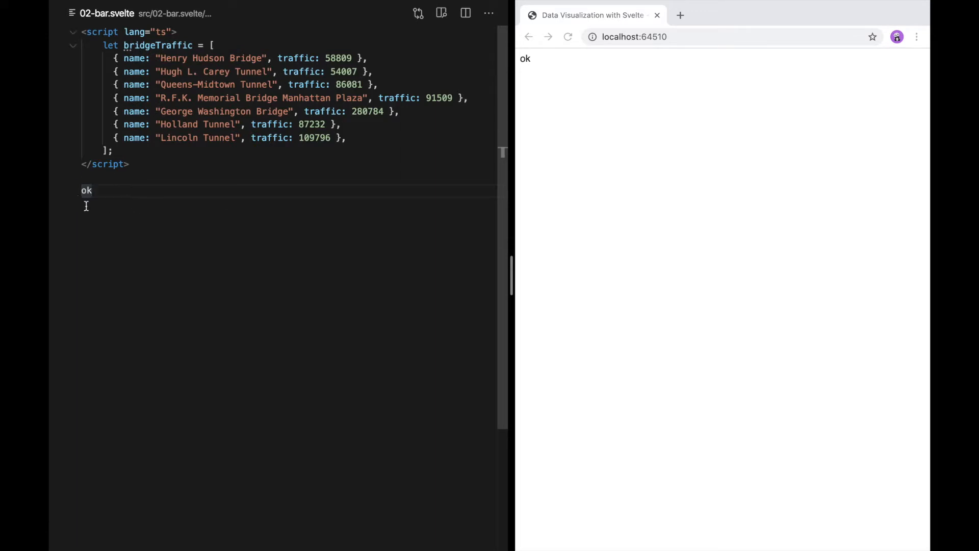
mouse_move(101, 200)
text({#each )
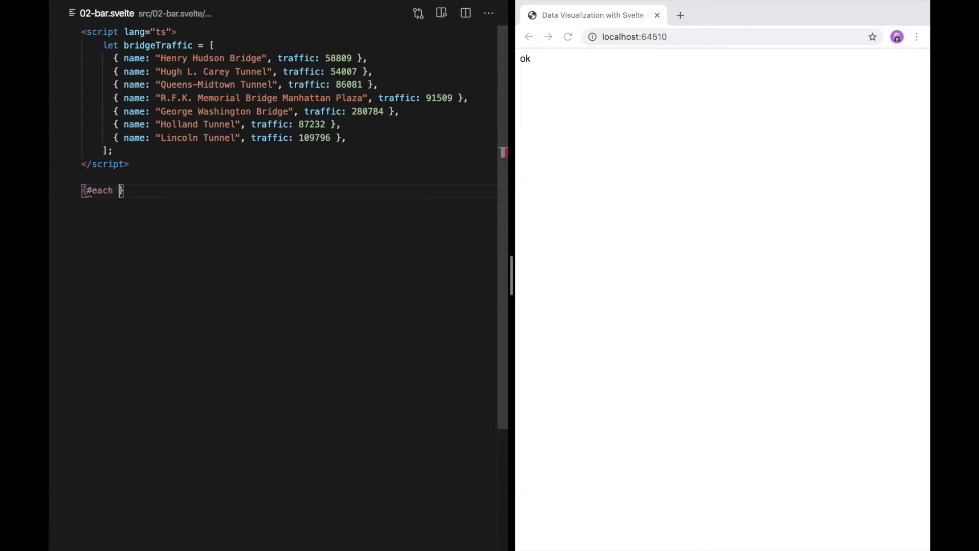
text(bridgeTraffic as)
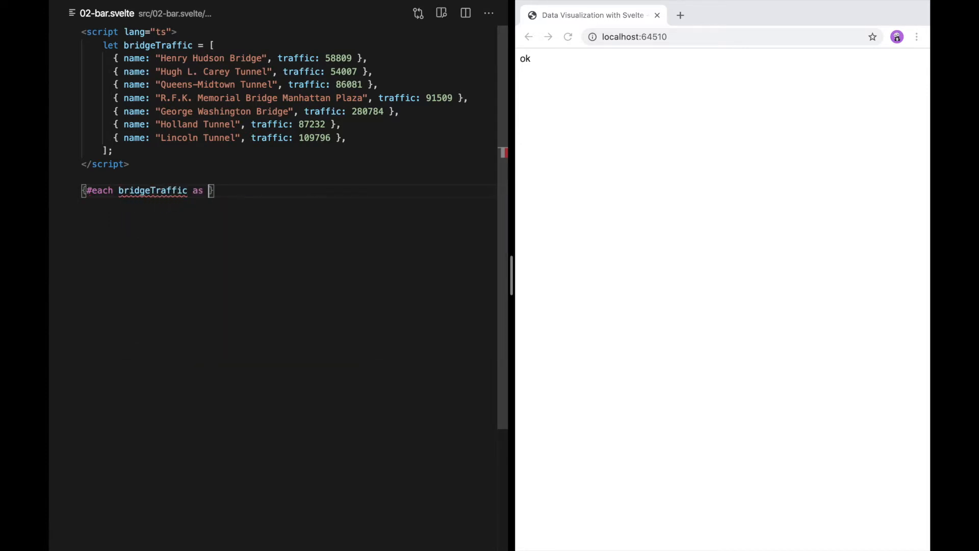
text(bridge)
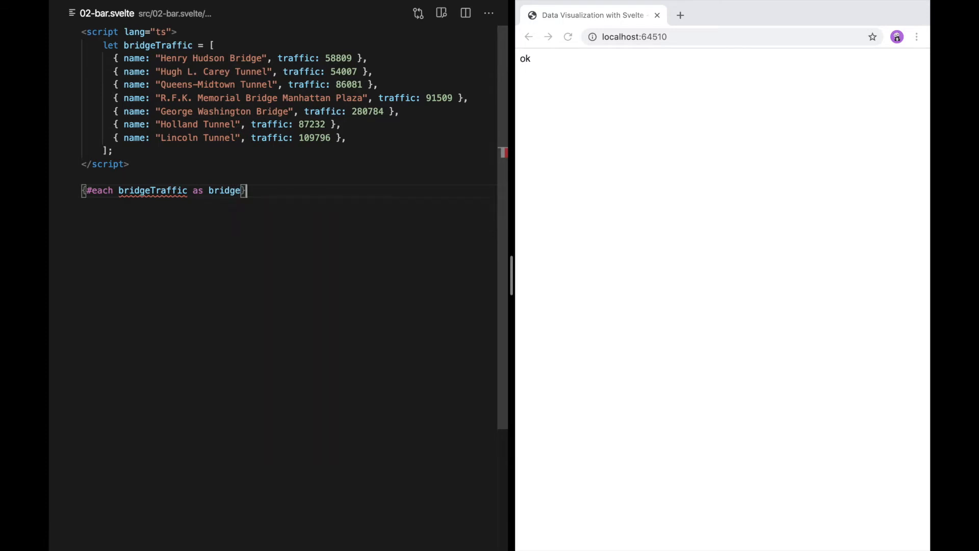
text(})
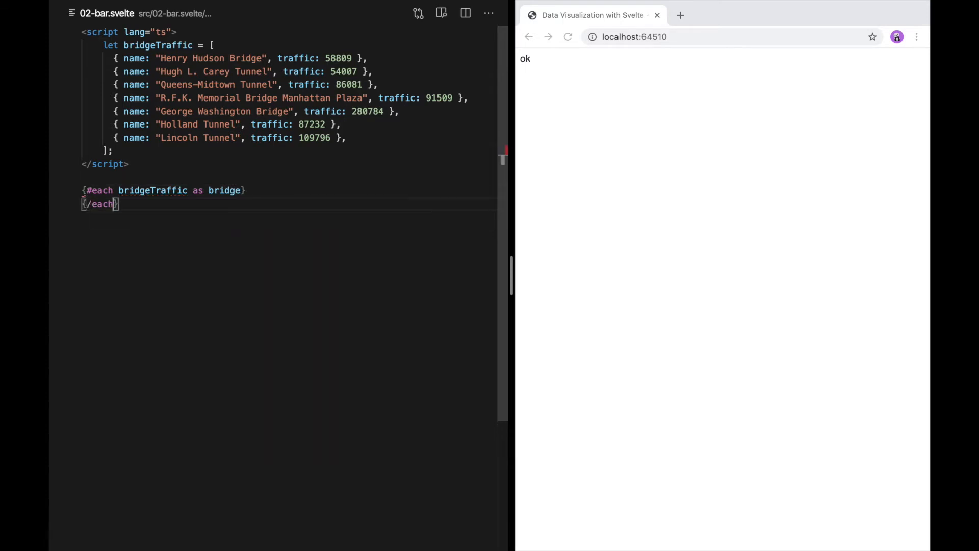
text(<p></p>)
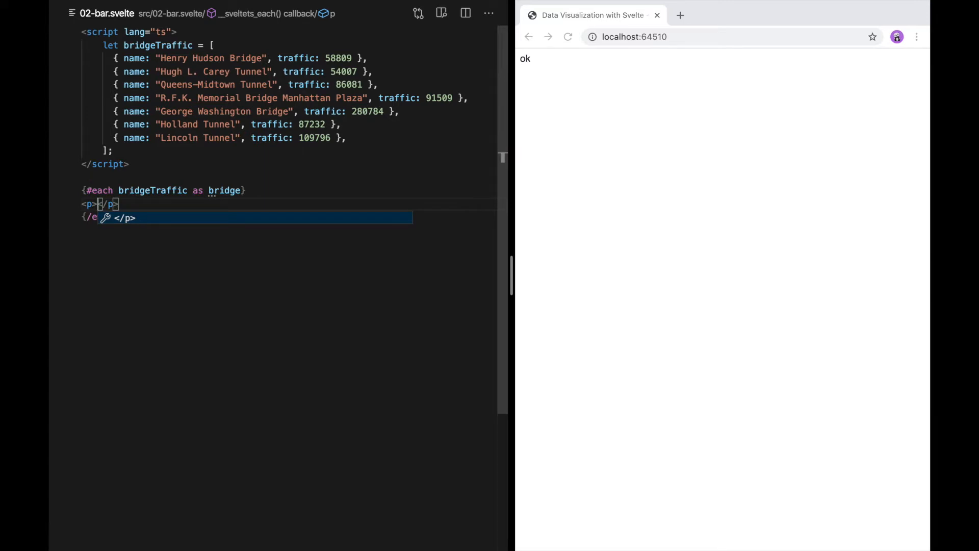
text(ok)
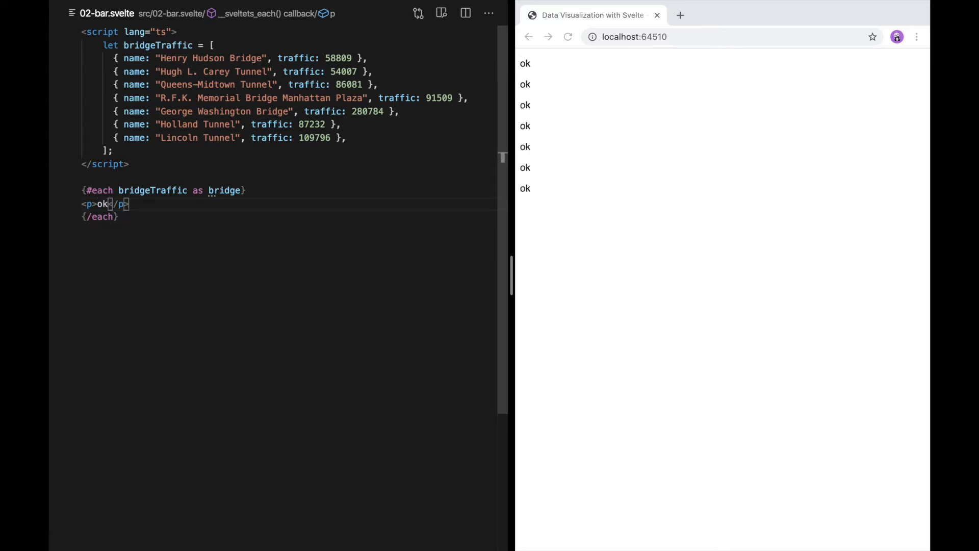
mouse_move(517, 113)
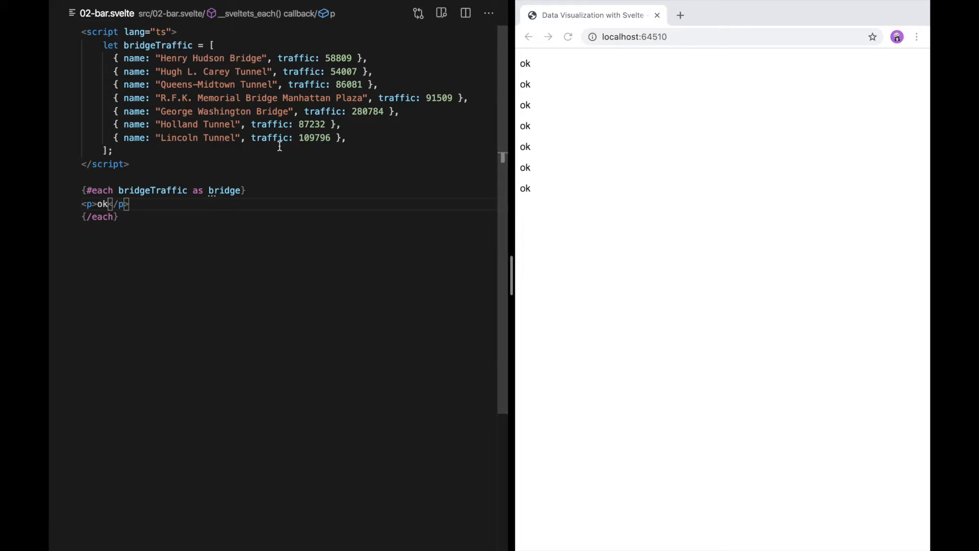
text({)
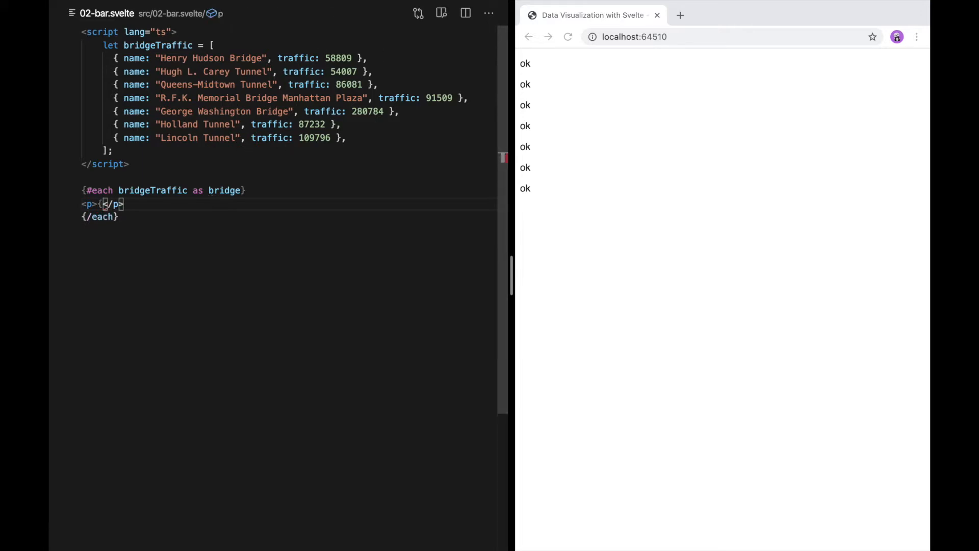
text(bird)
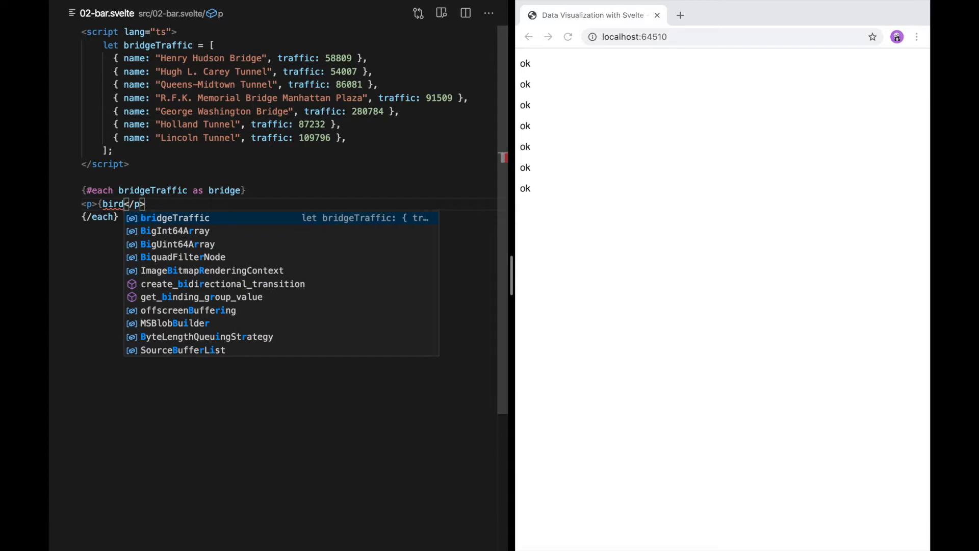
text(bridge.name)
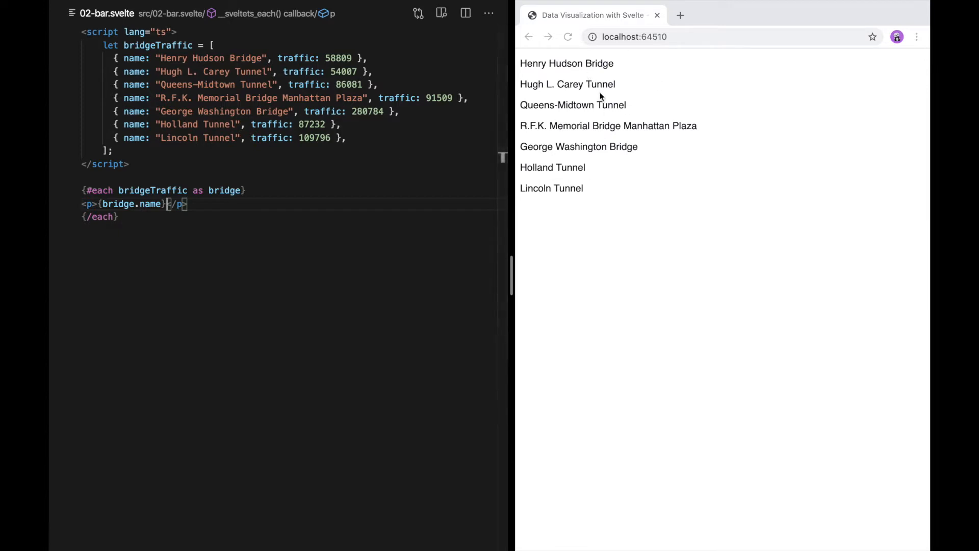
mouse_move(232, 231)
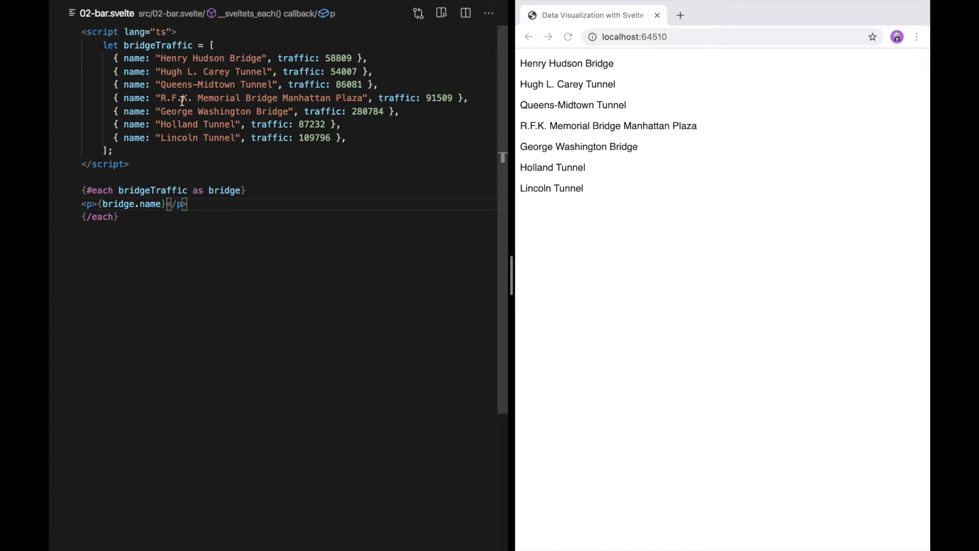
- Add an empty <svg></svg> element above the each block
click(81, 177)
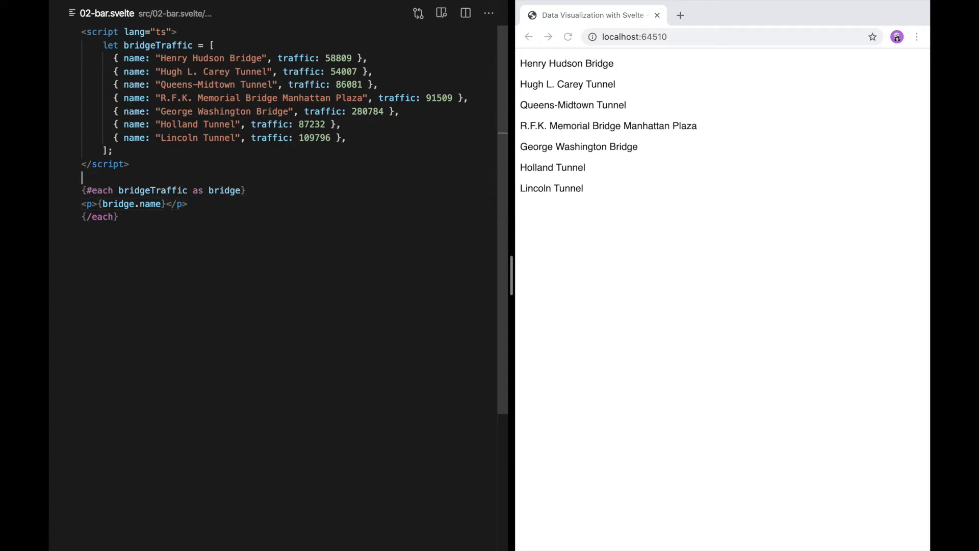
key(Enter)
text(<svg></svg>)
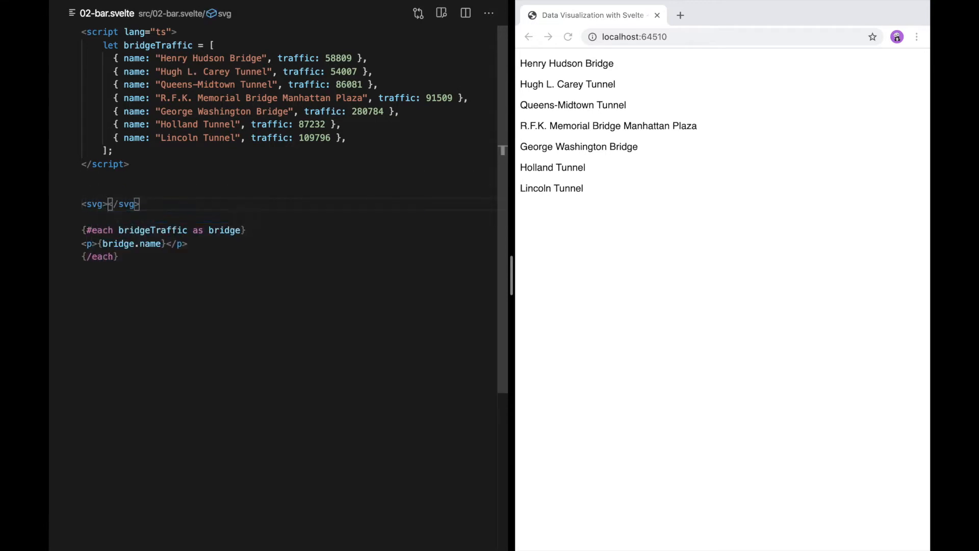
key(Enter)
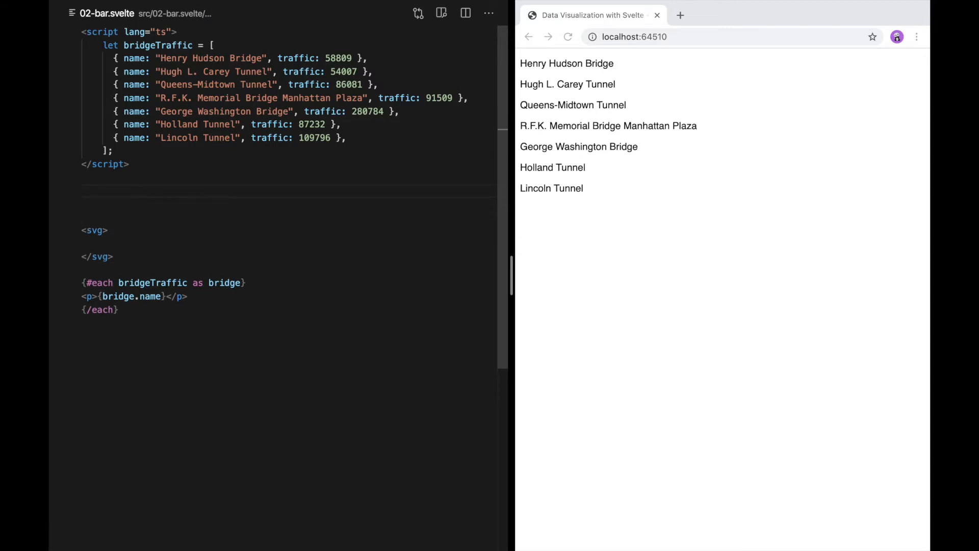
- Add a style block giving svg a 1px solid #ddd border, 100% width, 500px height
text(<)
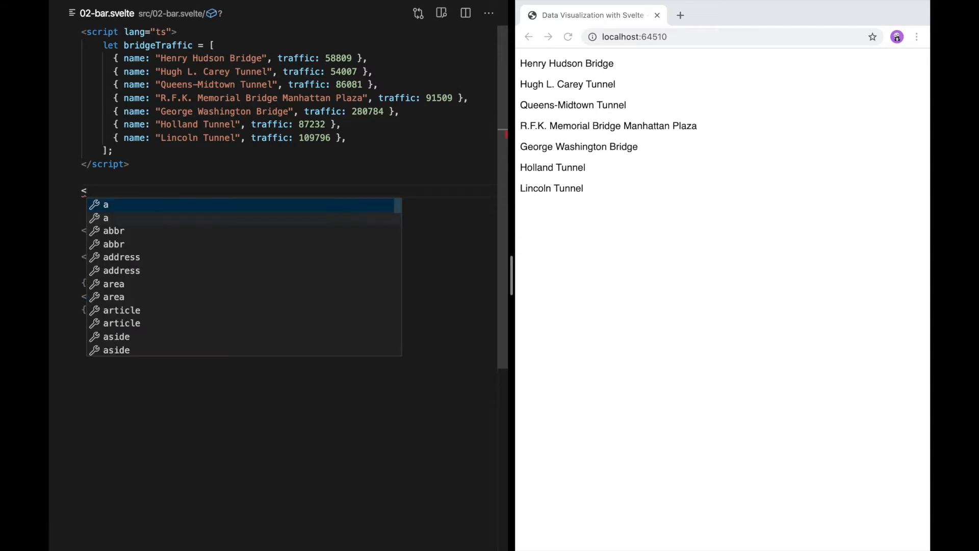
text(style>)
text(border: 1)
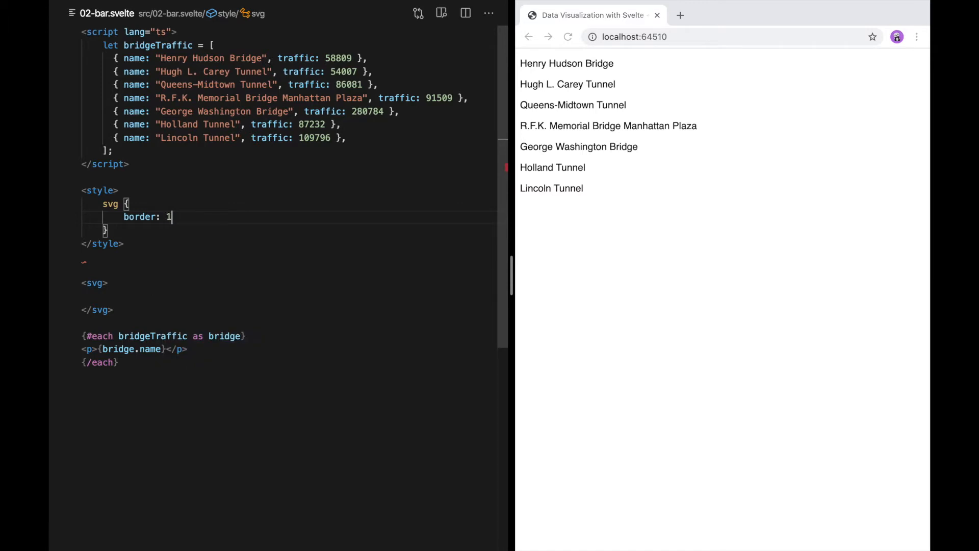
text(px solid)
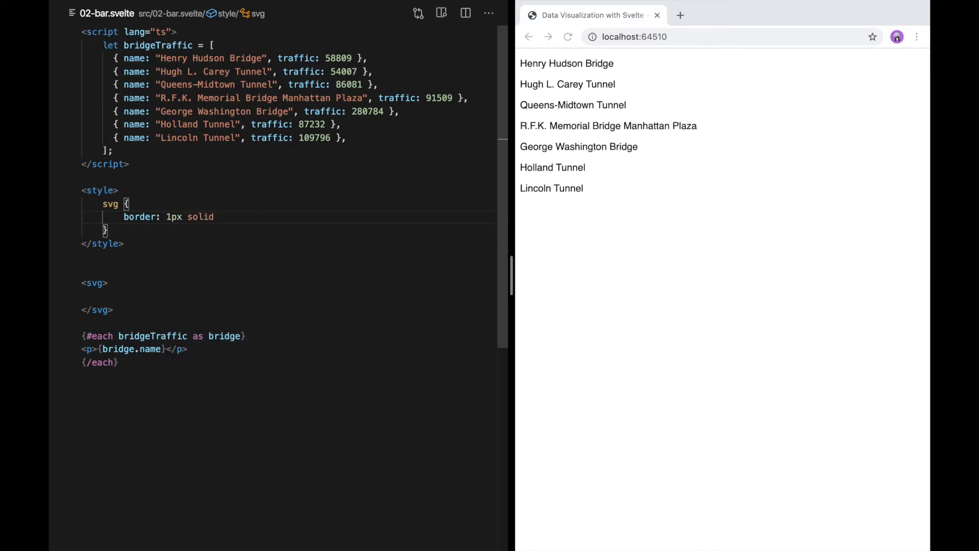
text(#ddd;)
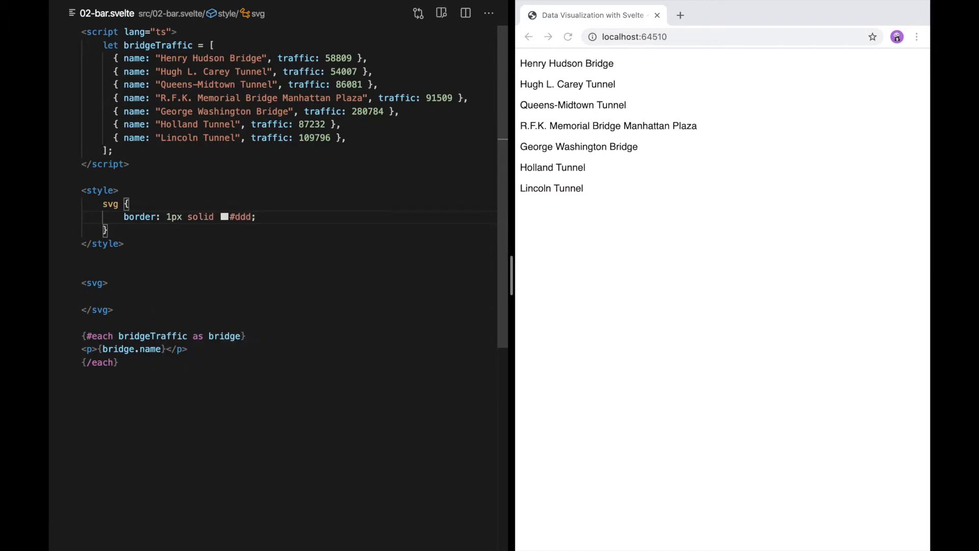
key(enter)
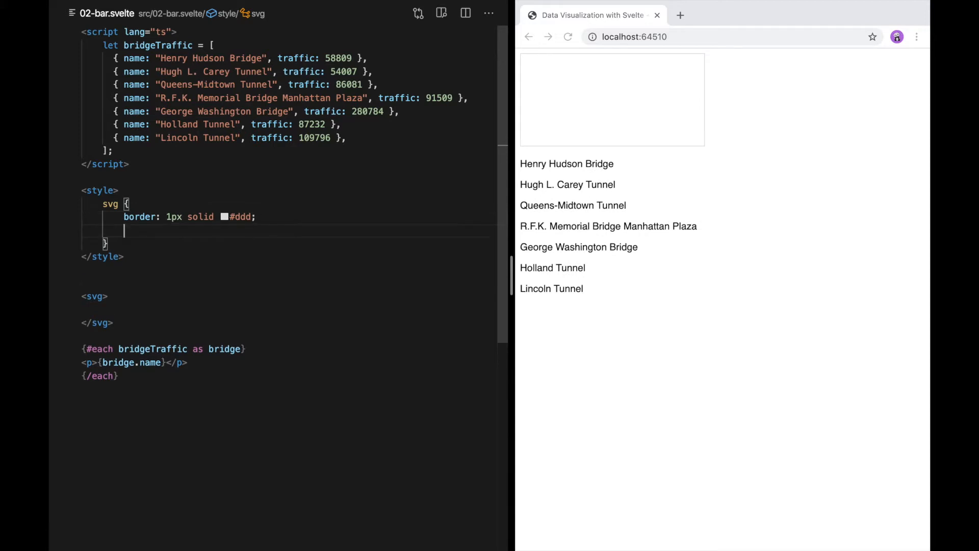
text(w)
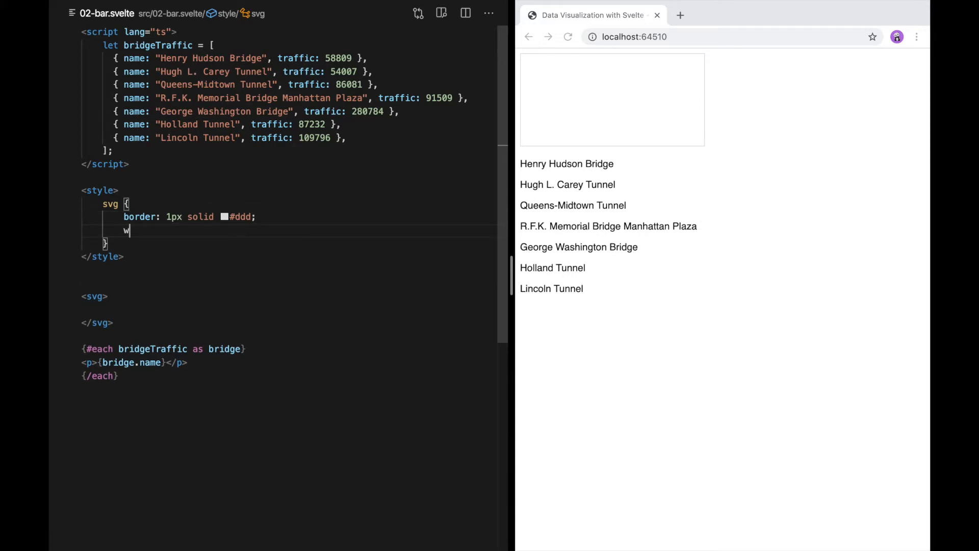
text(idth: 100%;)
text(height: 5)
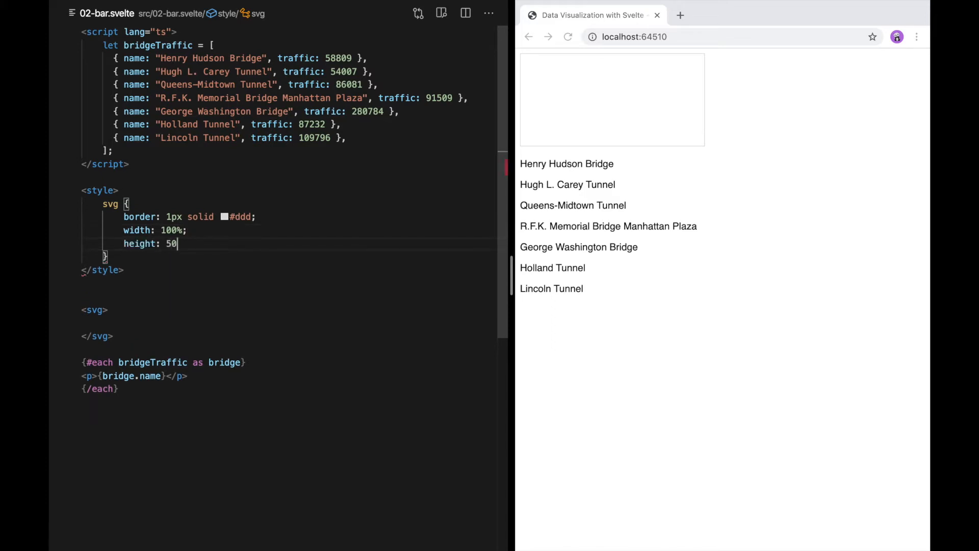
text(0px;)
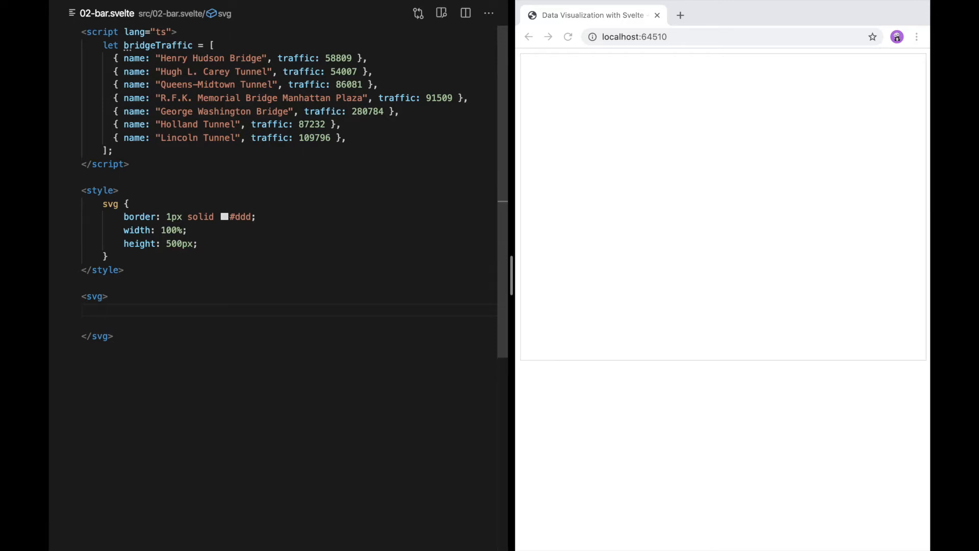
- Draw a red rect of width bridge.traffic / 1000 and height 10, then inspect it in Chrome
text({#each)
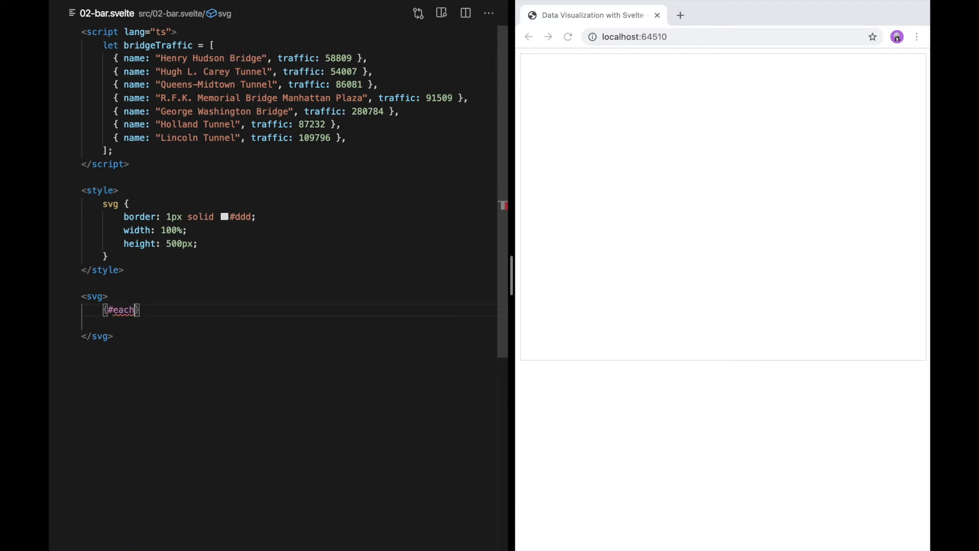
text(bridgeTraffic as bridge)
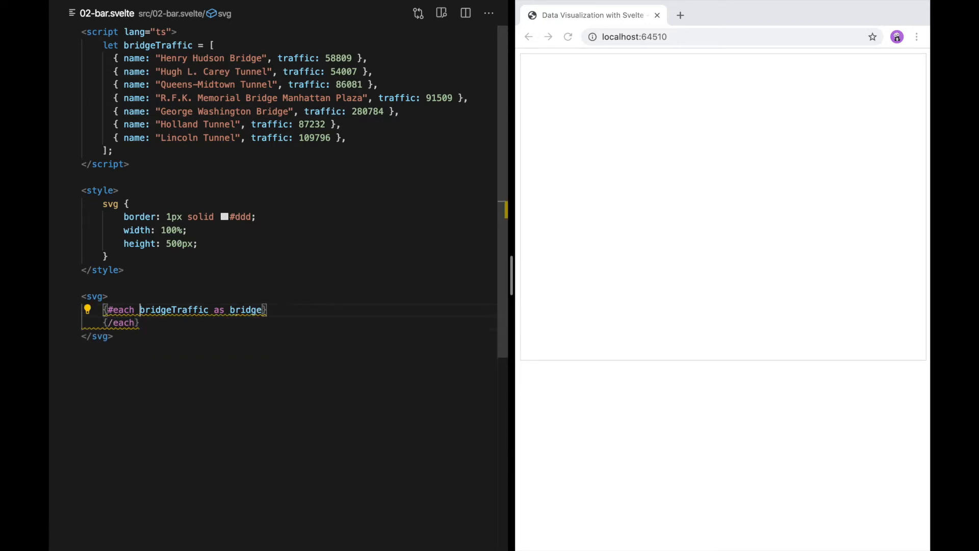
key(Enter)
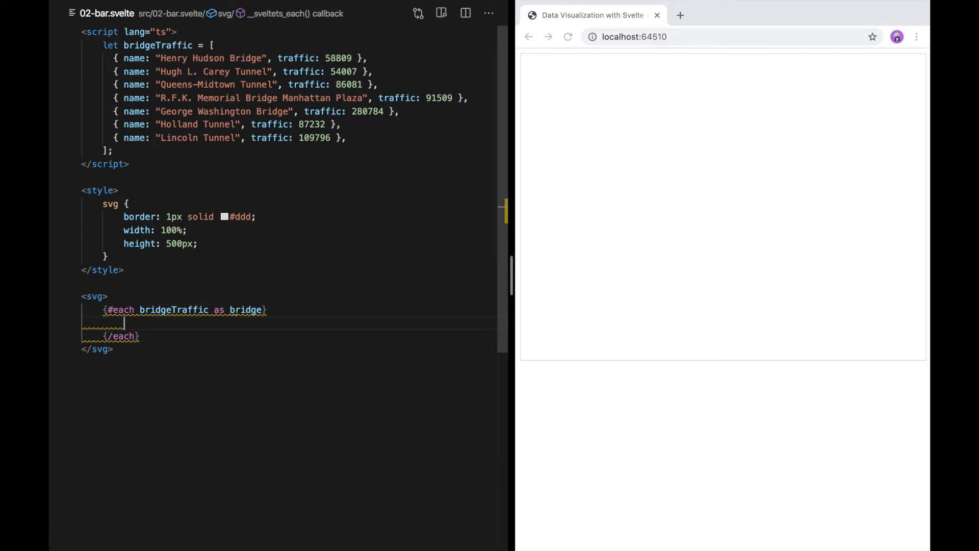
text(<rect width={)
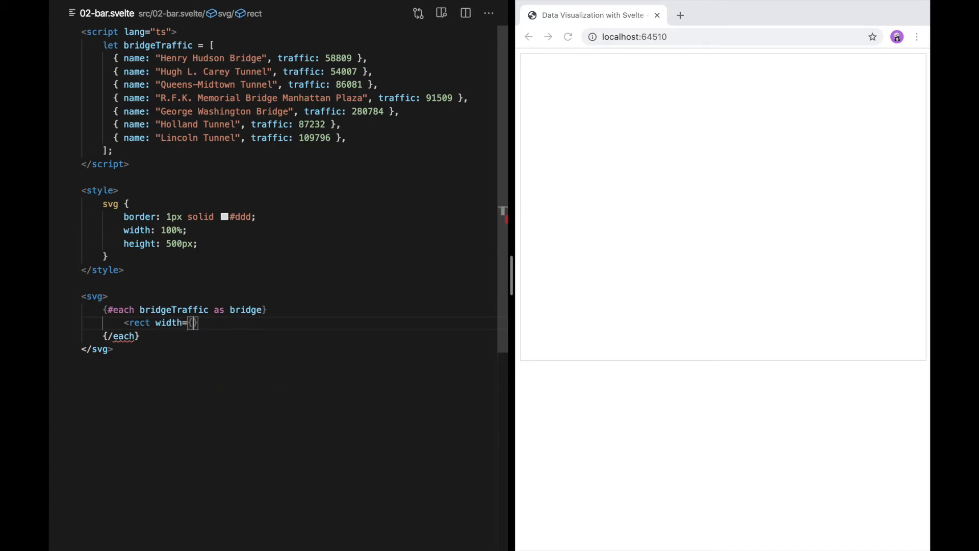
text(bridge.traffic)
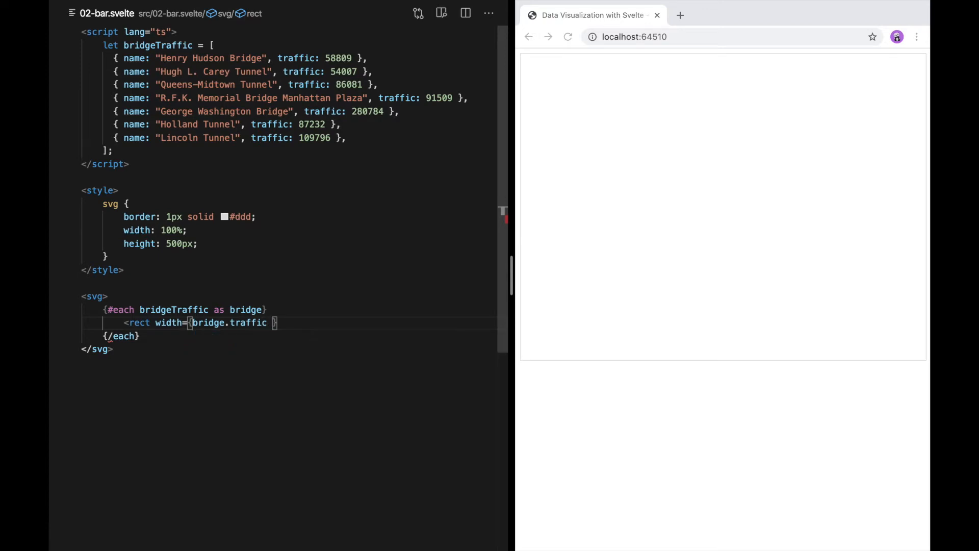
text(/ 1000)
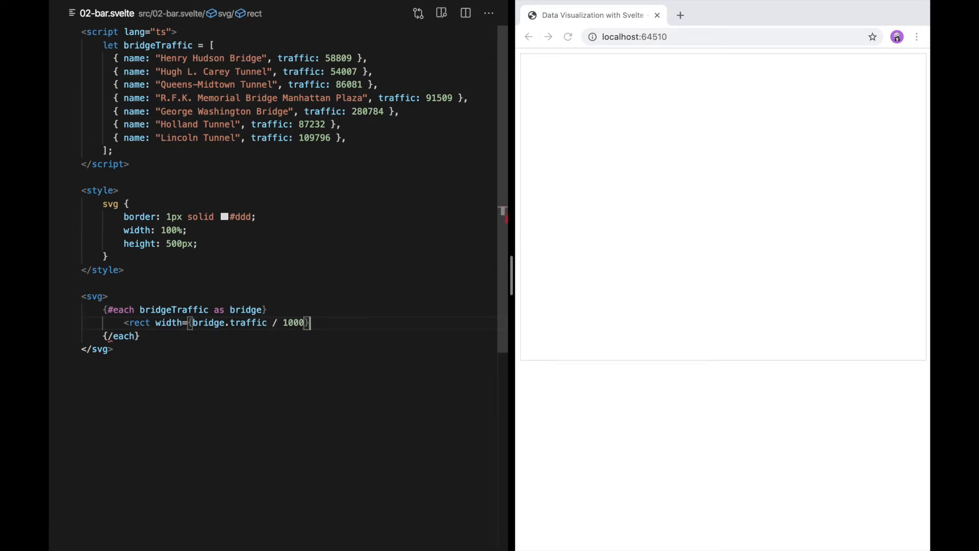
text(/>)
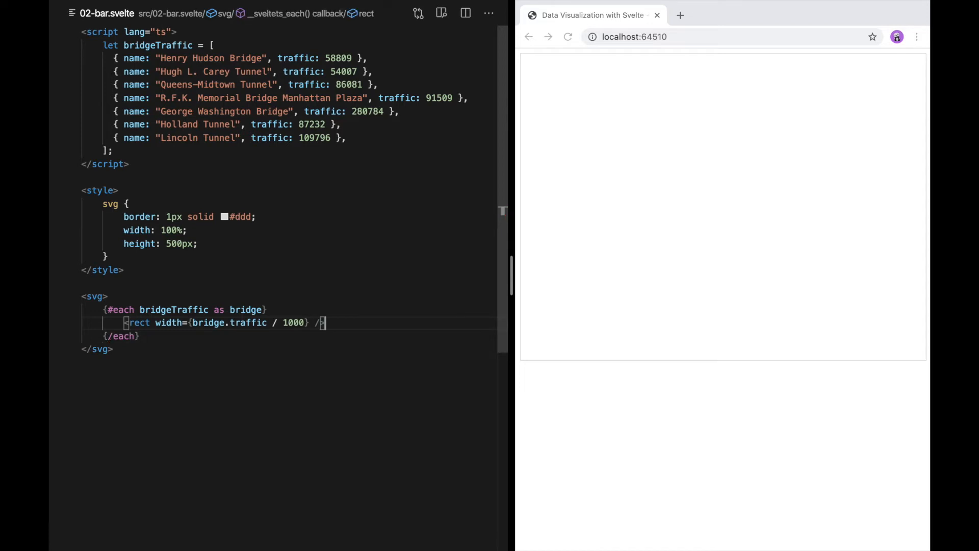
text(height="10" fill="red)
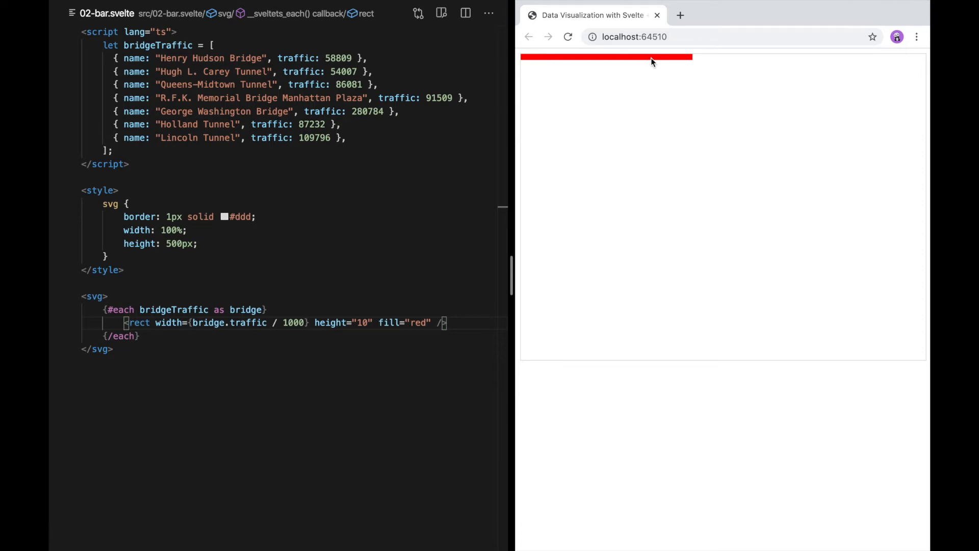
mouse_move(647, 62)
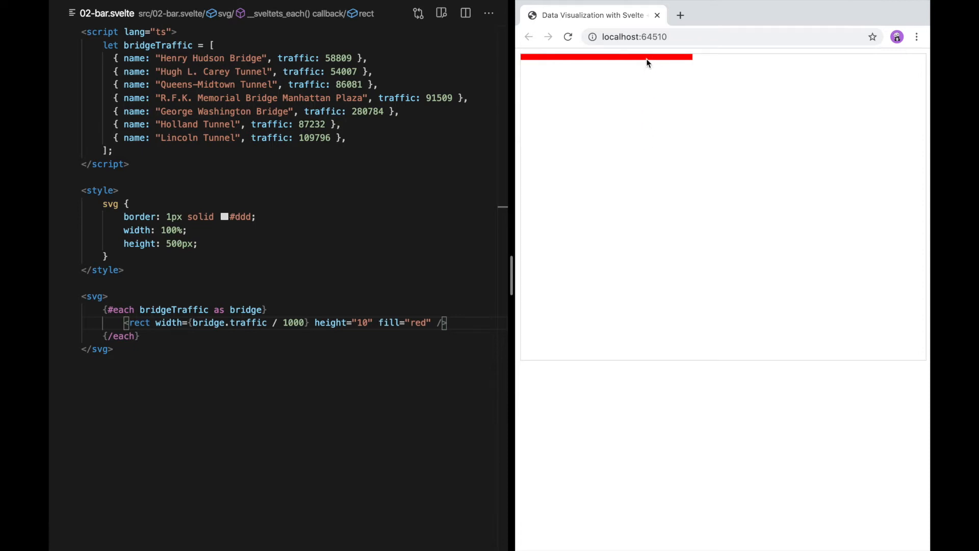
right_click(646, 62)
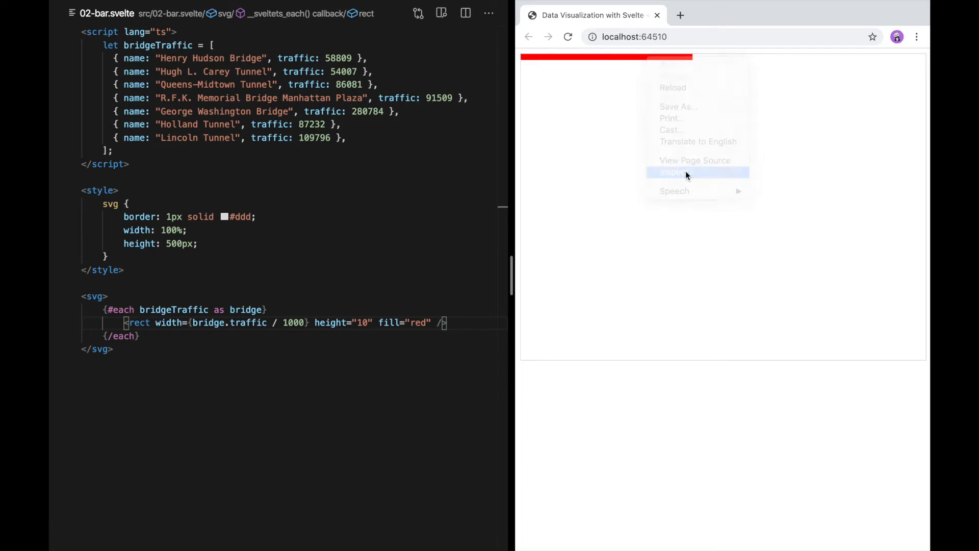
click(672, 173)
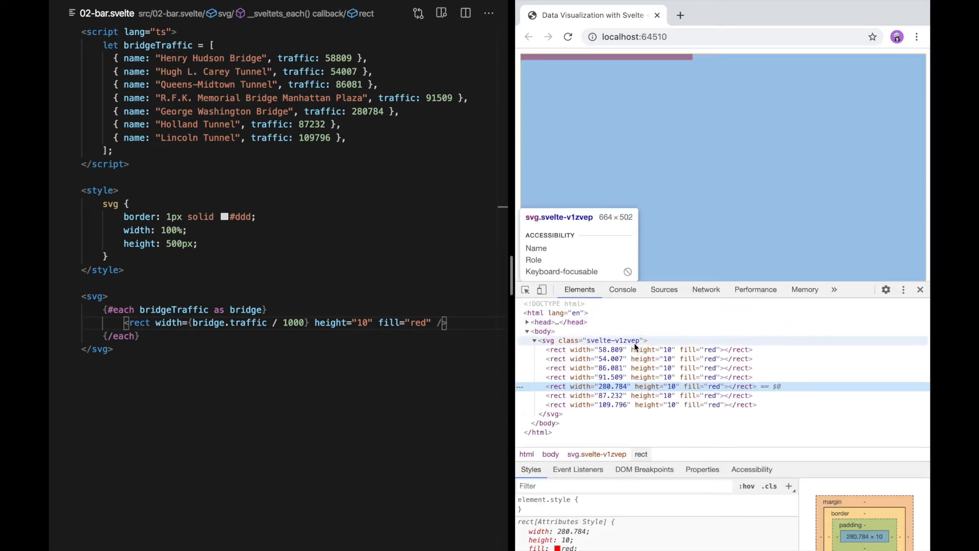
mouse_move(612, 358)
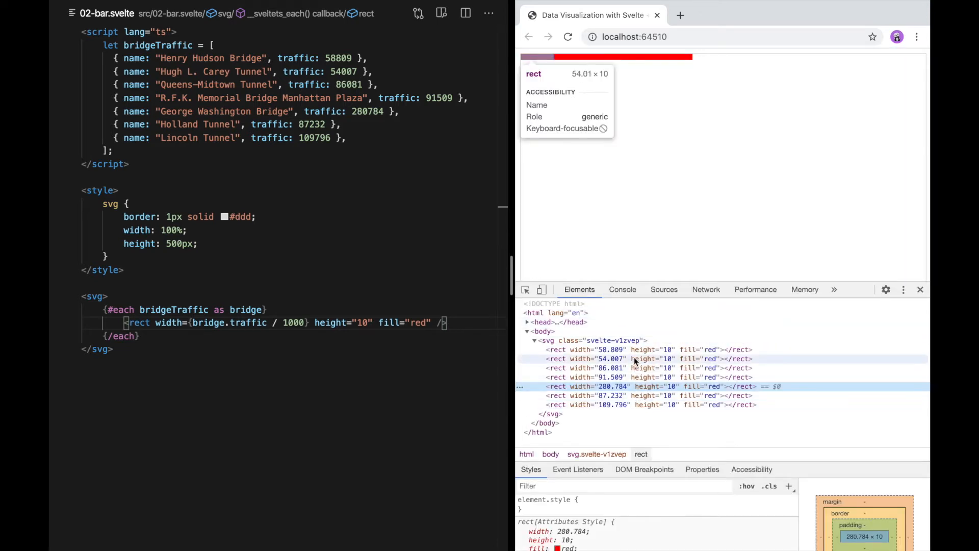
mouse_move(468, 330)
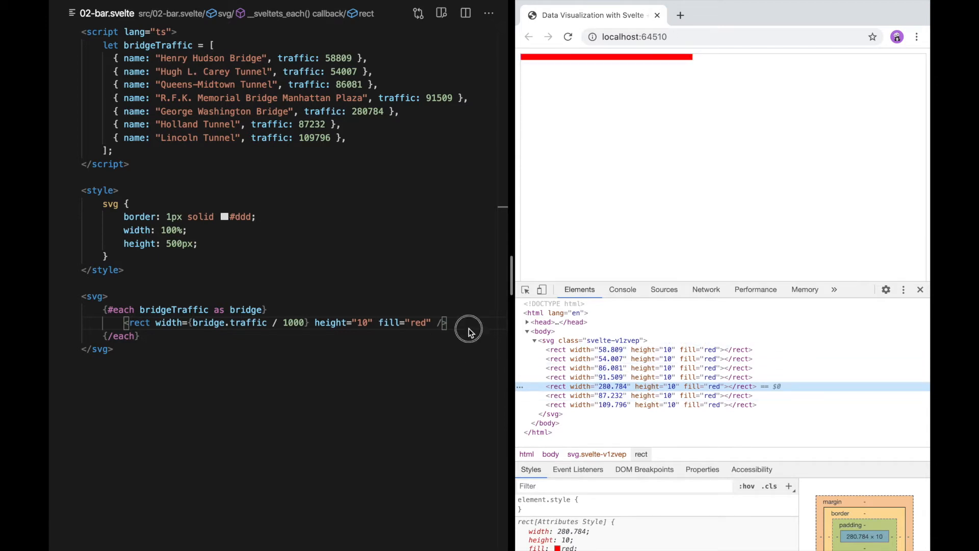
- Add index i to the each header and set the rect's y to i * 20
click(298, 309)
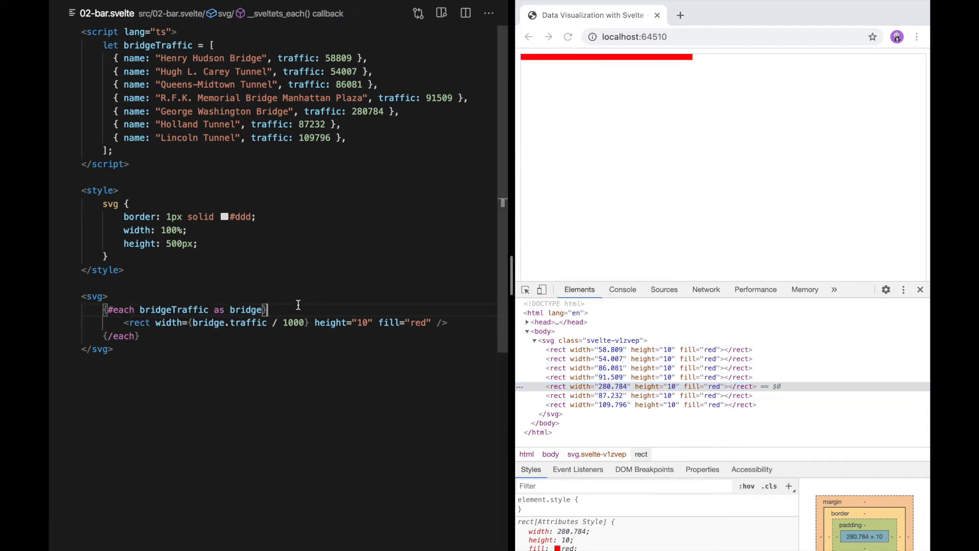
text(, i)
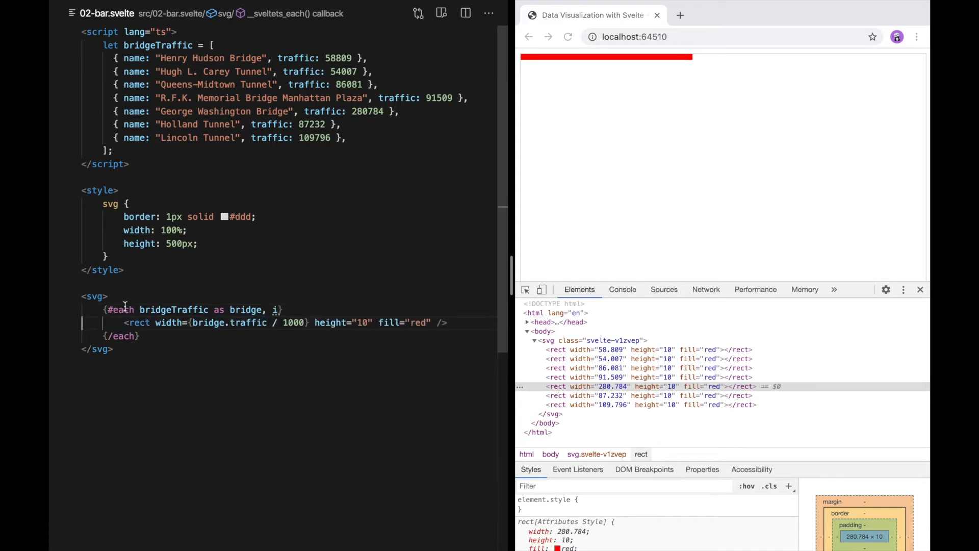
mouse_move(274, 310)
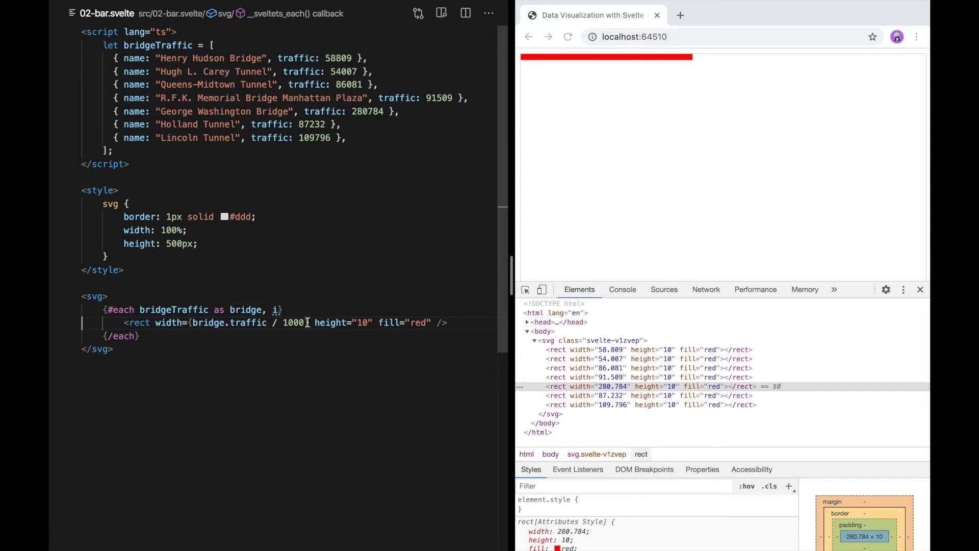
double_click(138, 323)
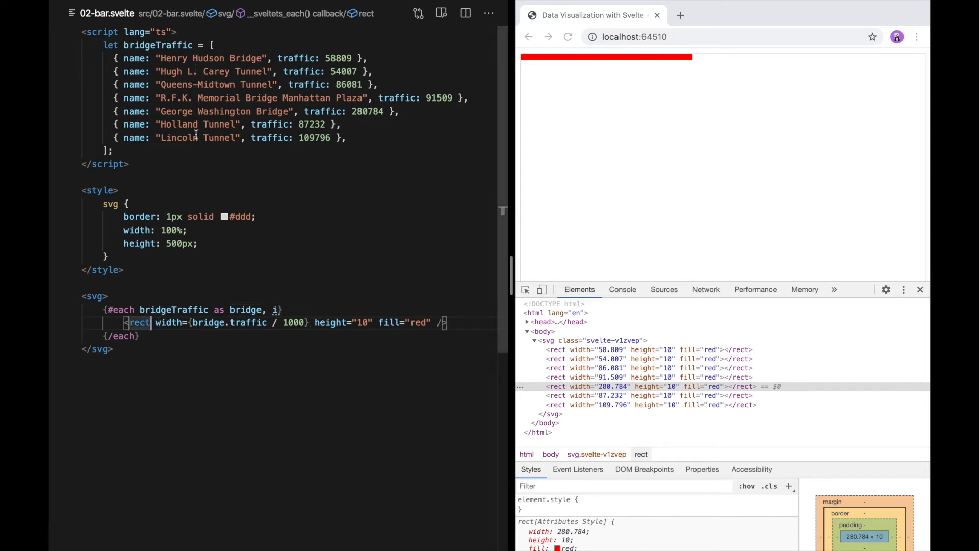
text(y={)
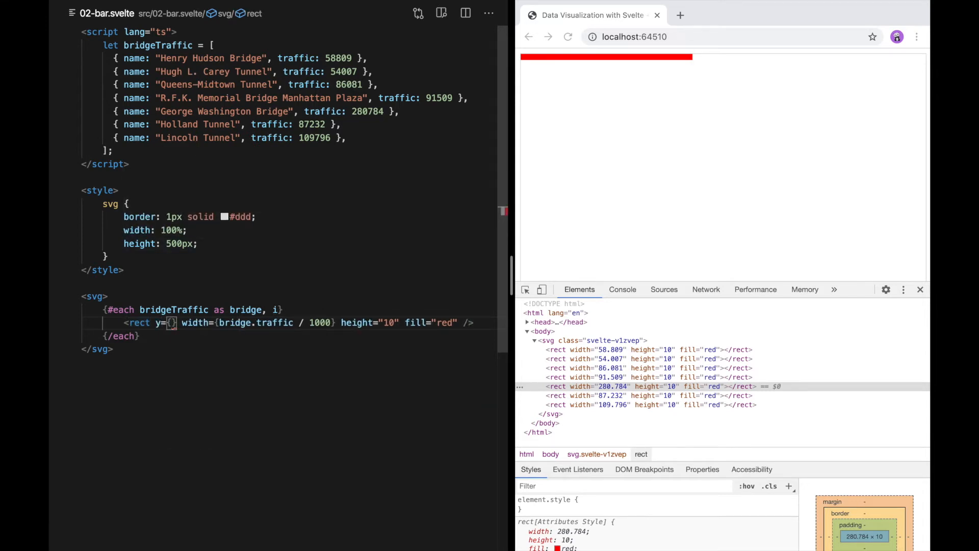
text(i * 2)
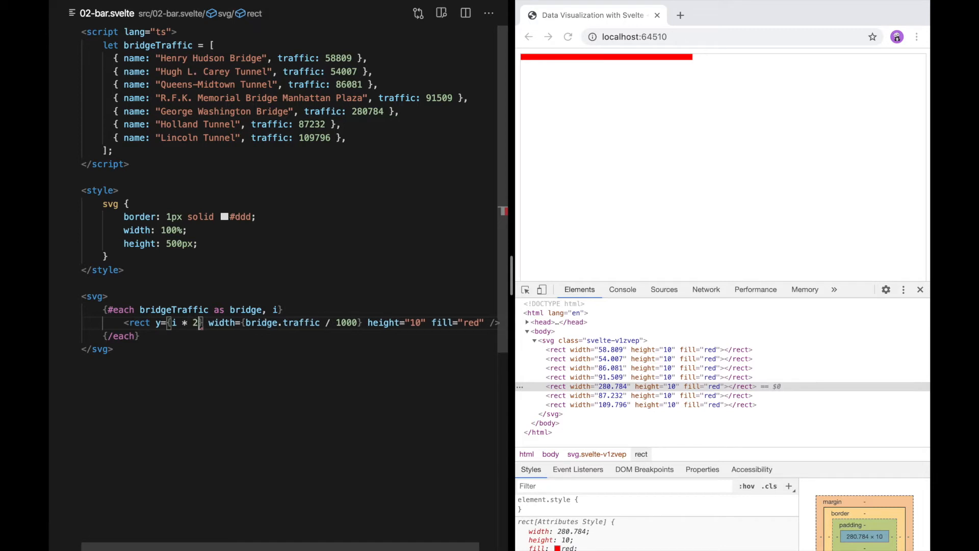
text(0)
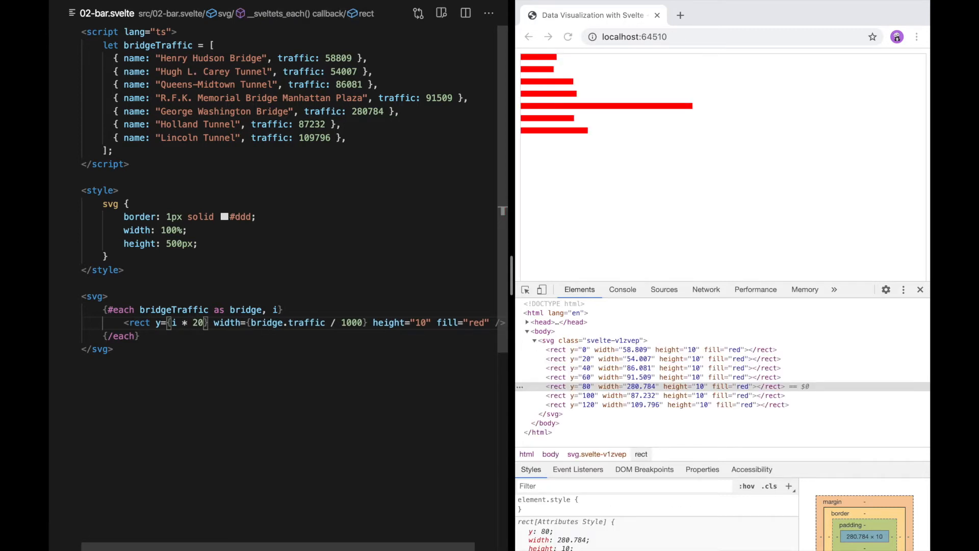
mouse_move(545, 92)
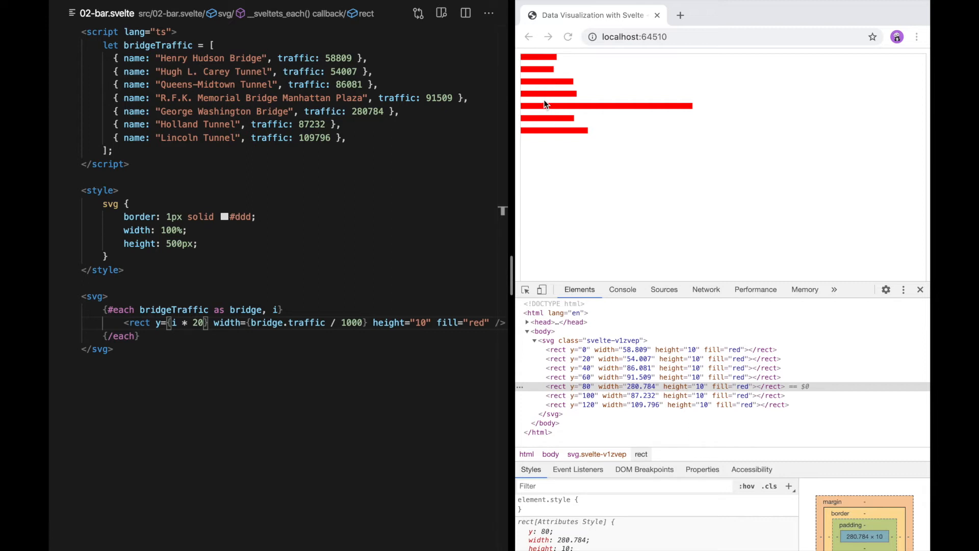
mouse_move(556, 64)
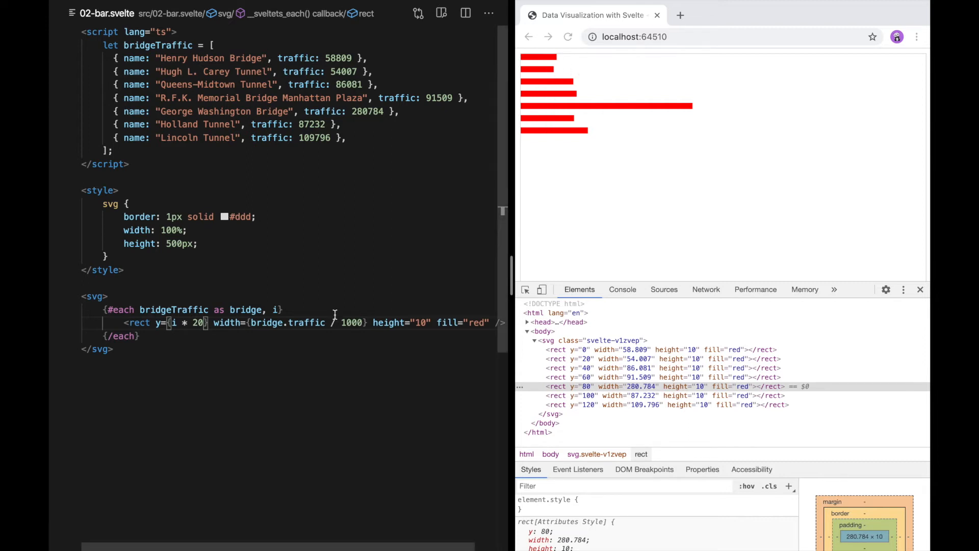
- Add <text y={i * 20}>{bridge.name}</text> above the rect
key(Enter)
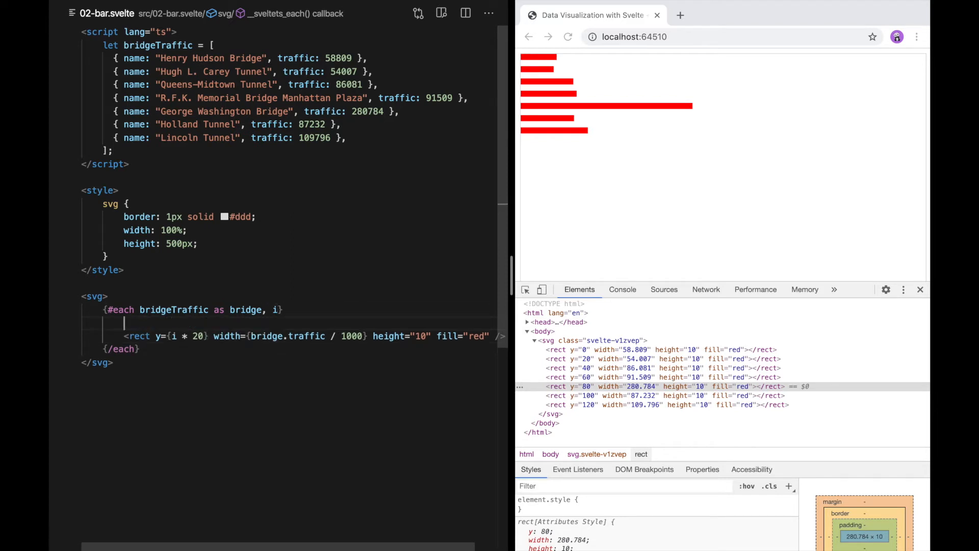
text(<text>{</text>)
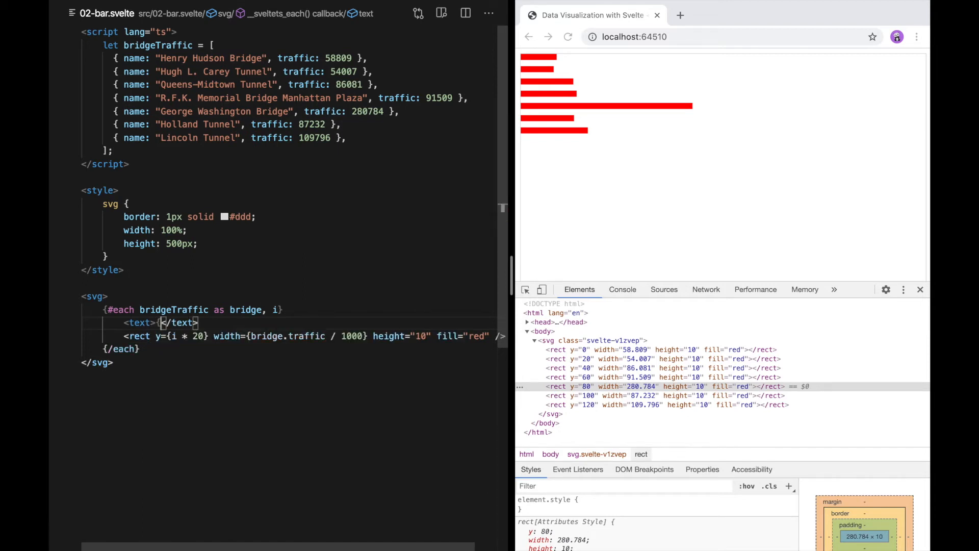
text(bridge.nae)
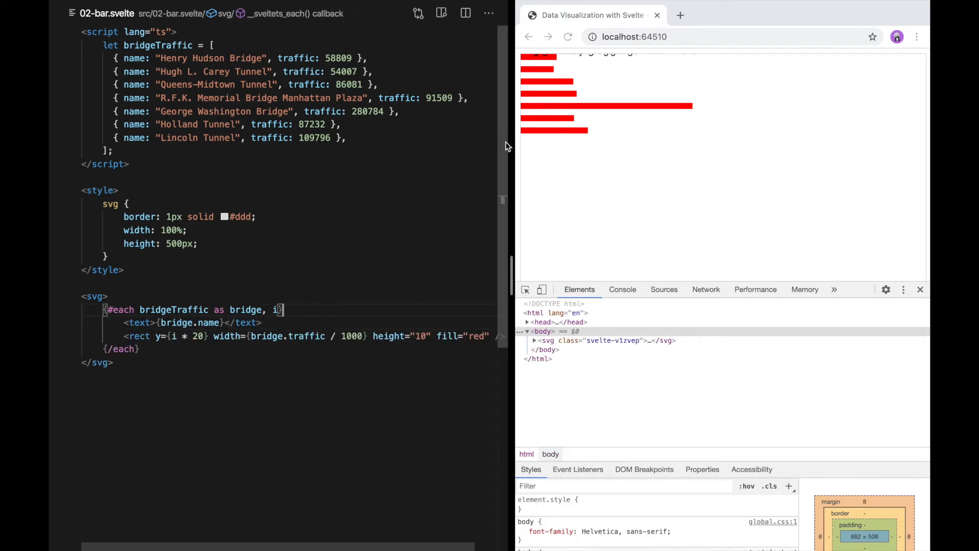
mouse_move(597, 60)
text( y={i * 20})
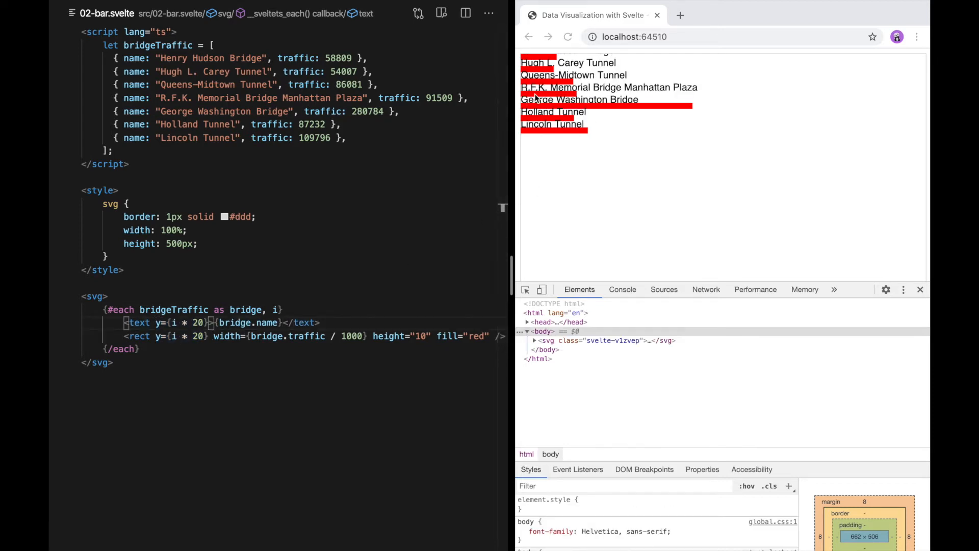
mouse_move(553, 143)
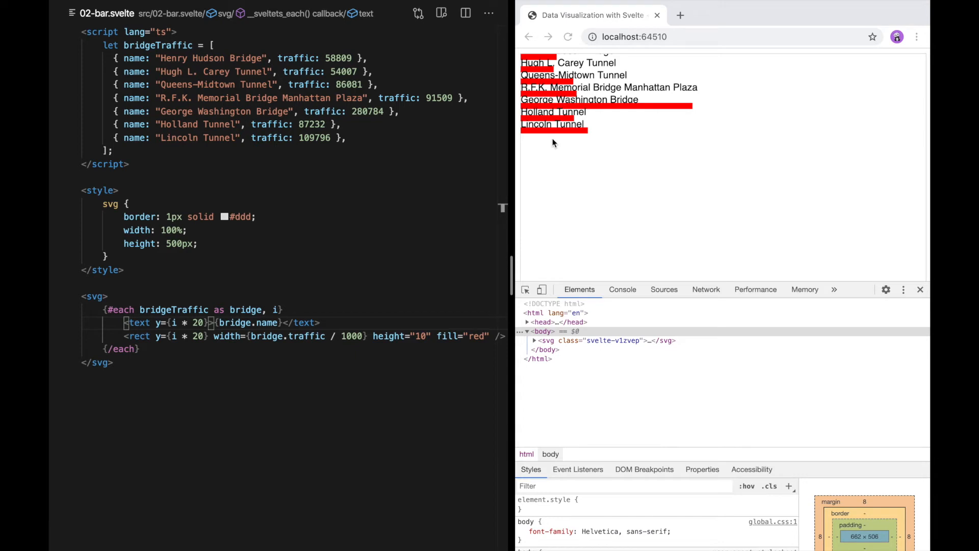
mouse_move(139, 323)
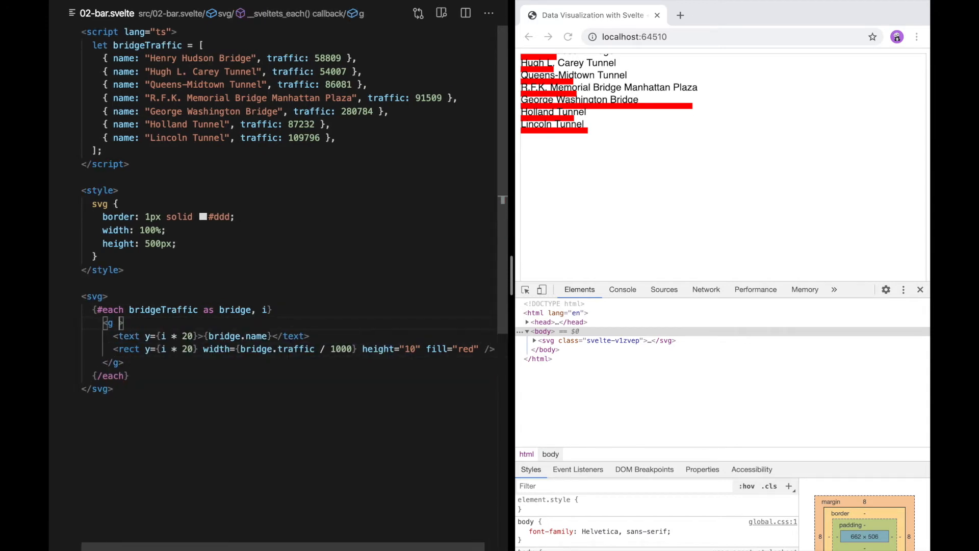
- Give the <g> transform translate(0 ${i * 20}) and drop the text and rect y attributes
text(transform={`)
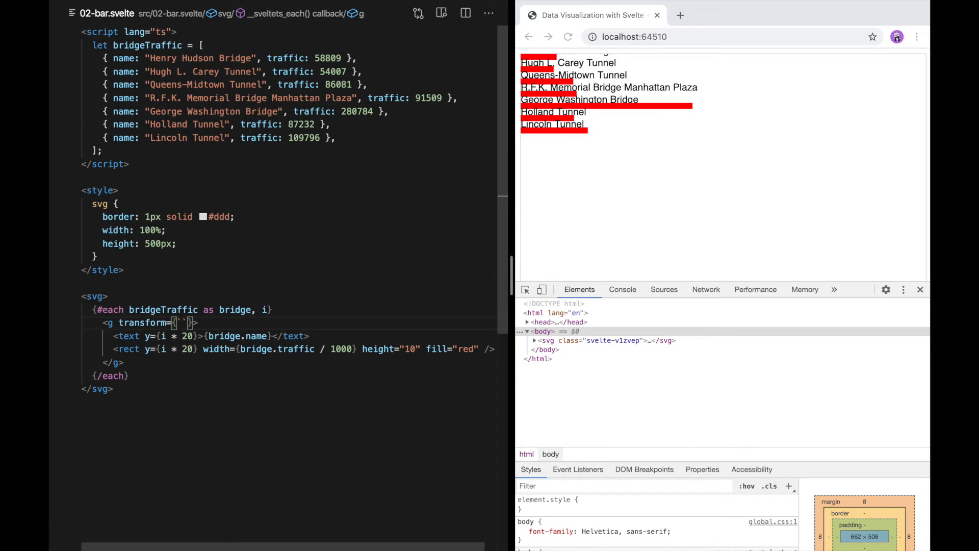
text(translate()
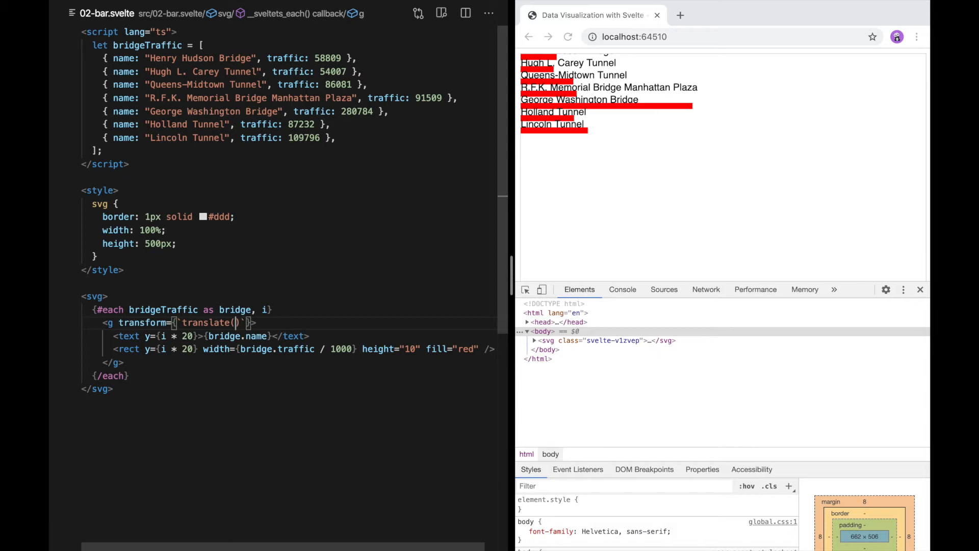
text(0)
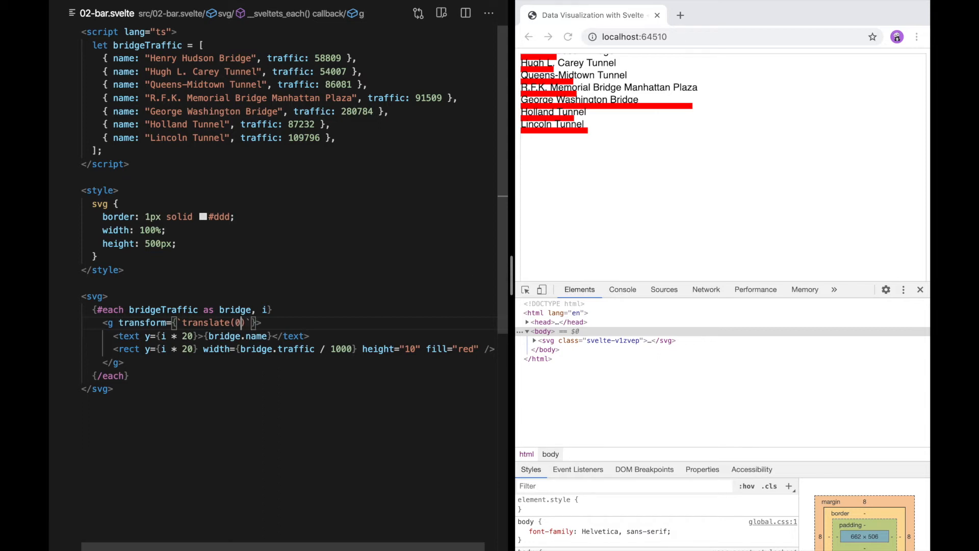
text(${})
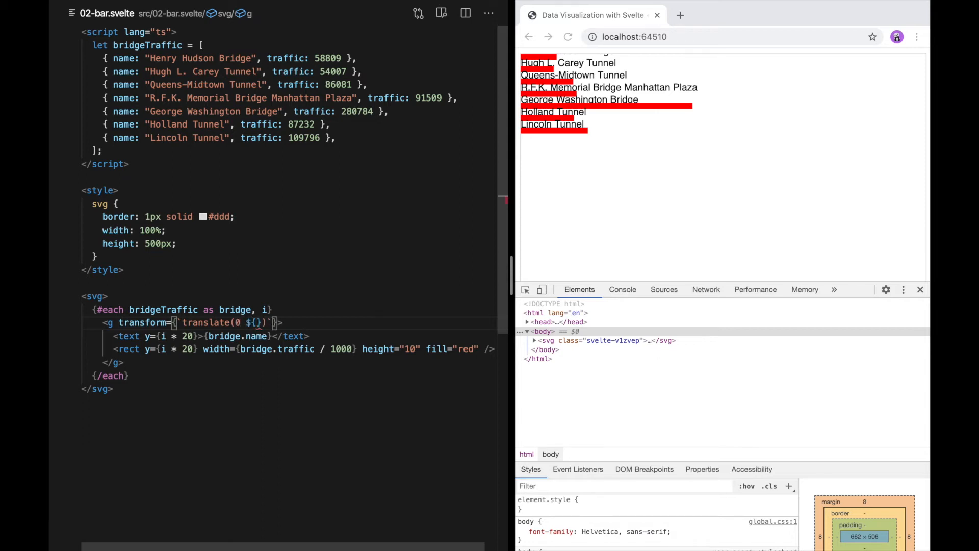
text(i * 20)
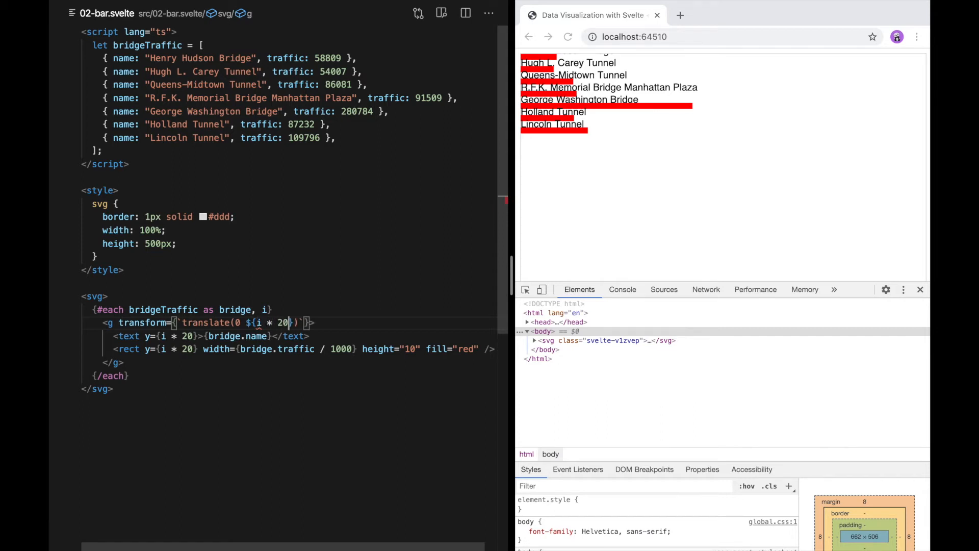
click(198, 336)
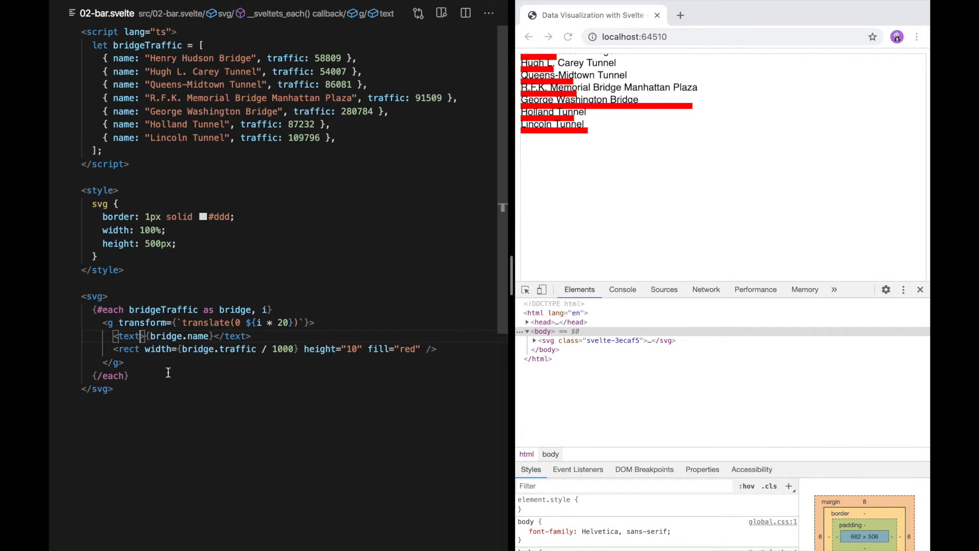
- Move <text y="5">{bridge.name}</text> below the rect and add dominant-baseline="middle"
text(y=")
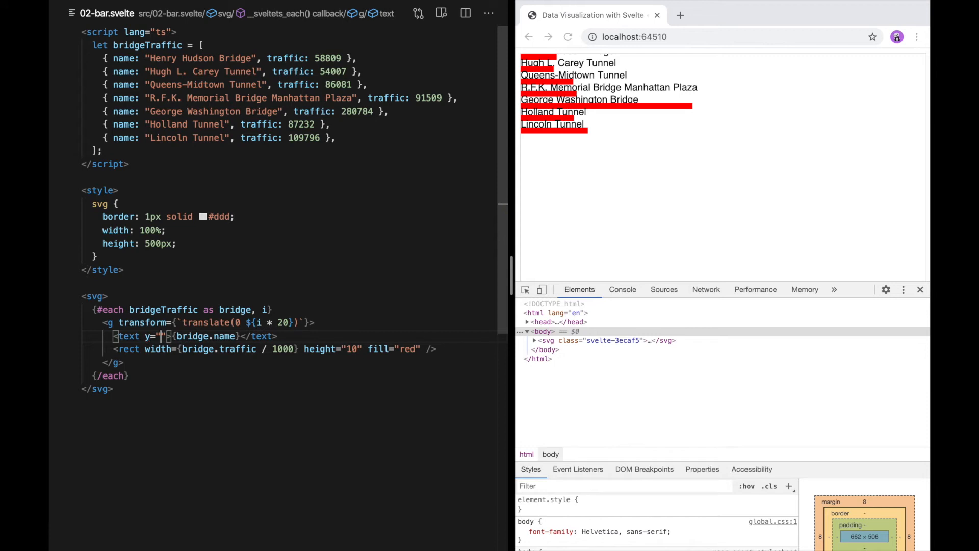
text(5)
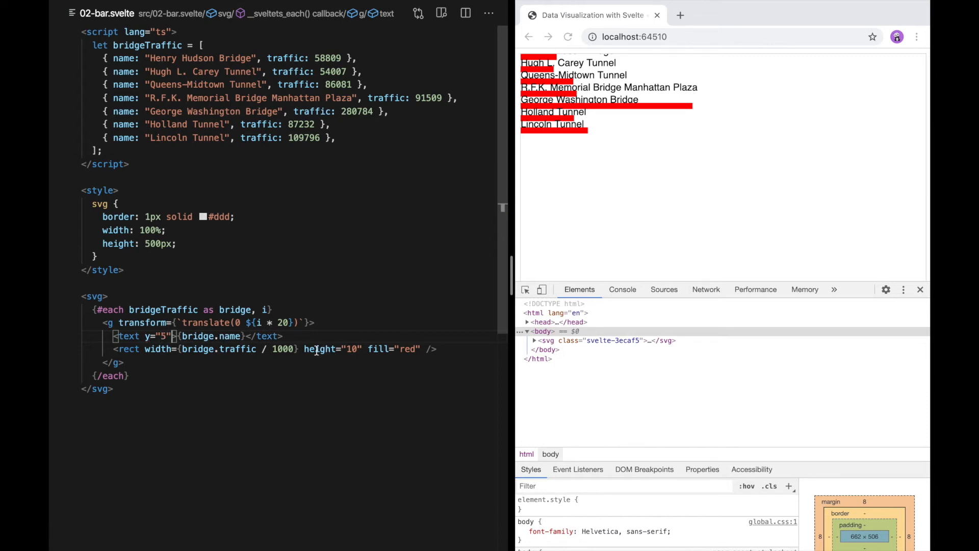
mouse_move(348, 348)
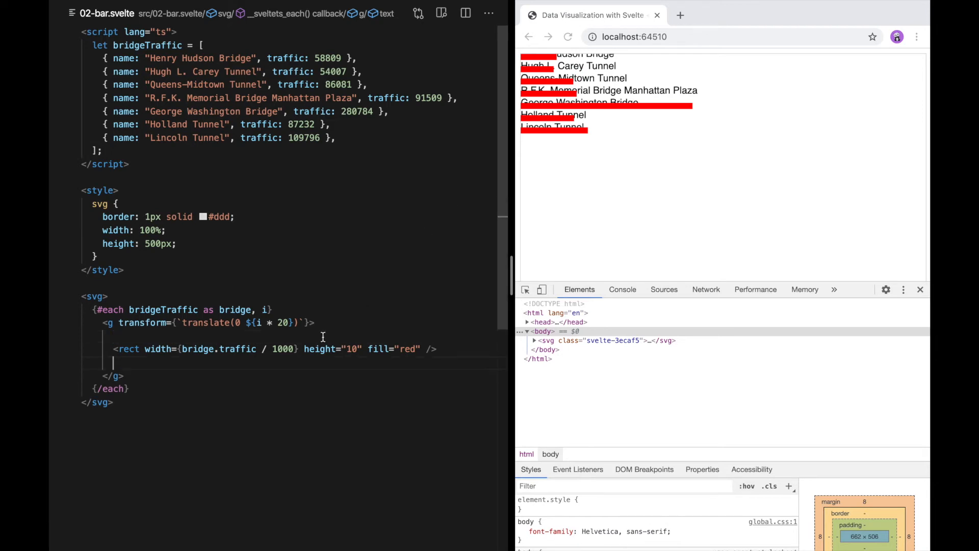
text(<text y="5">{bridge.name}</text>)
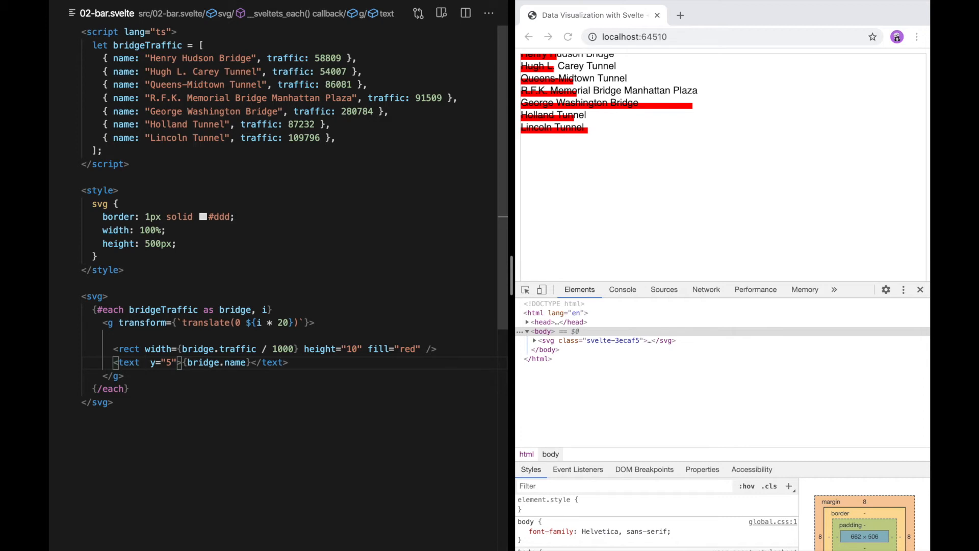
text(d)
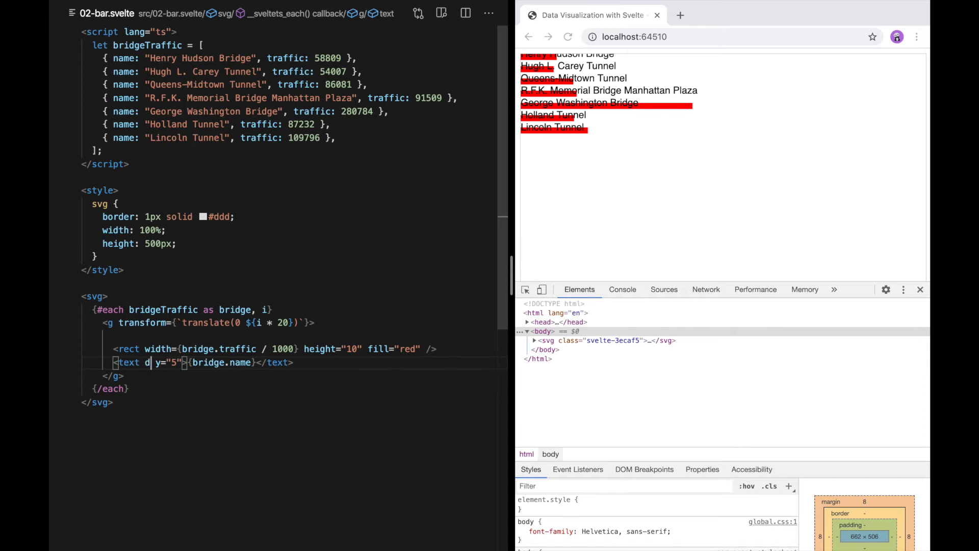
text(dominant-baseline=")
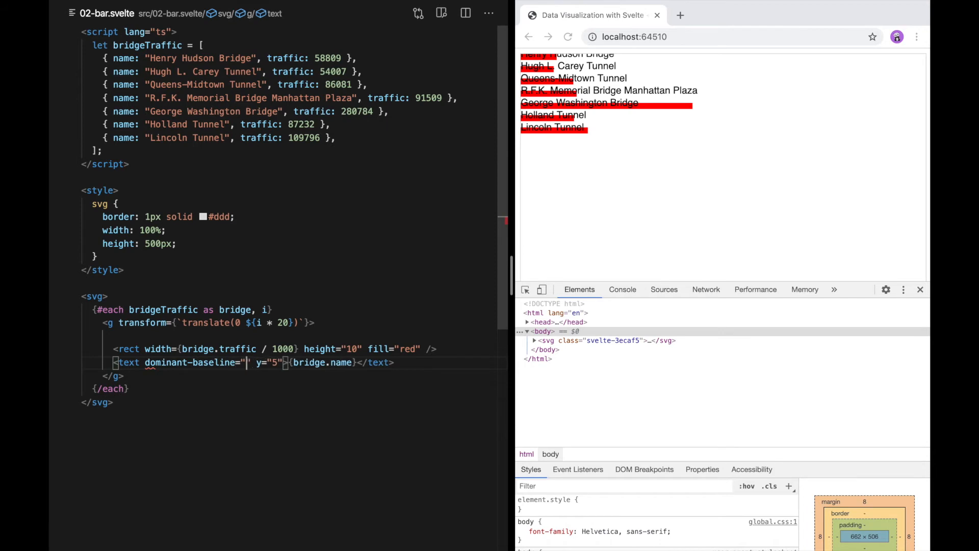
text(mi)
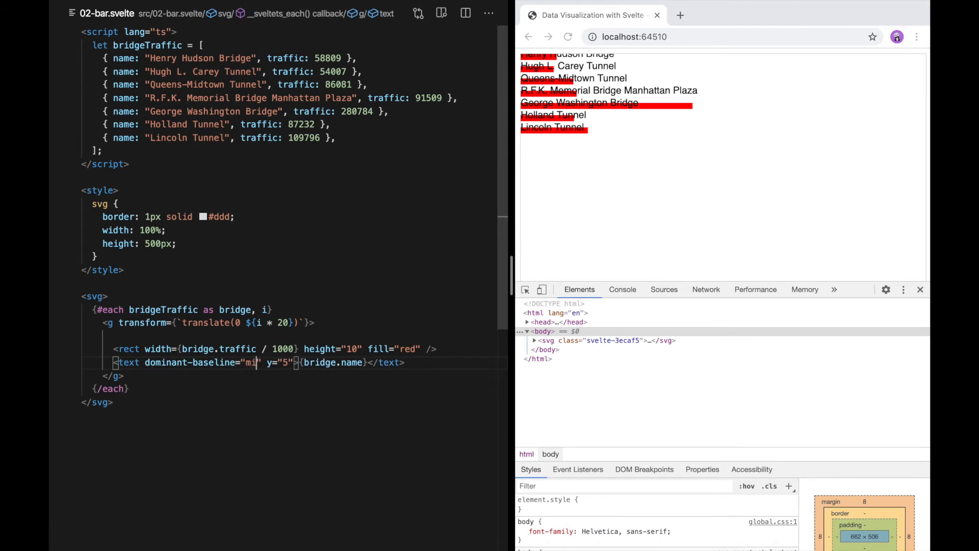
text(ddle)
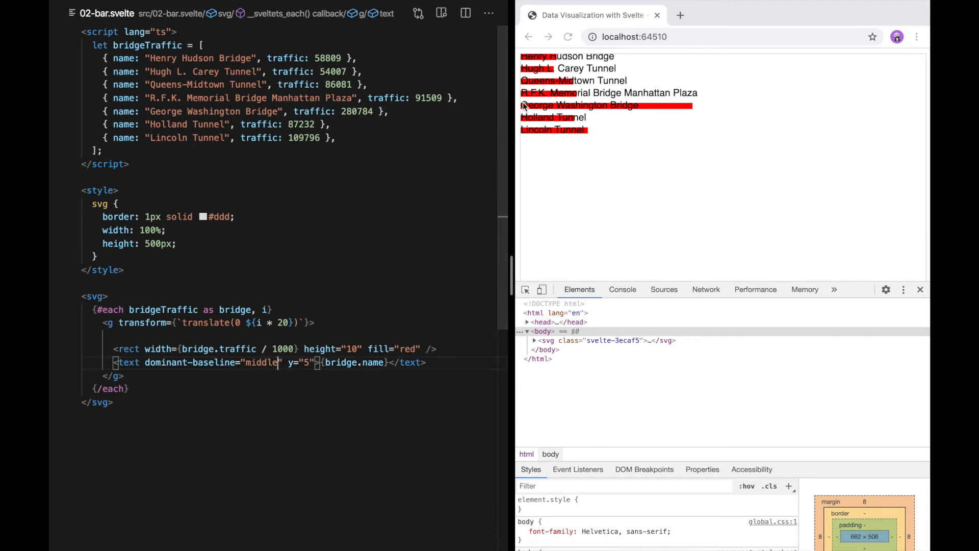
mouse_move(528, 83)
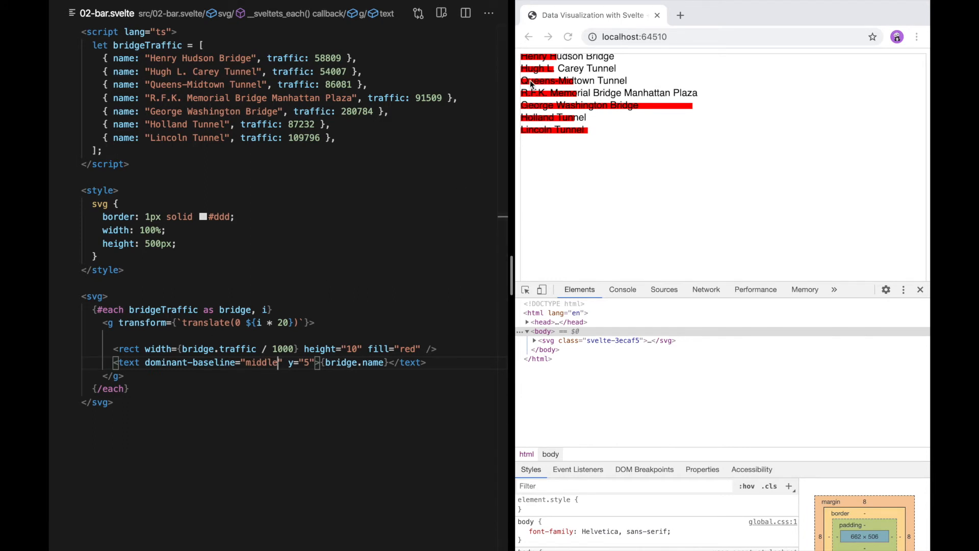
mouse_move(622, 60)
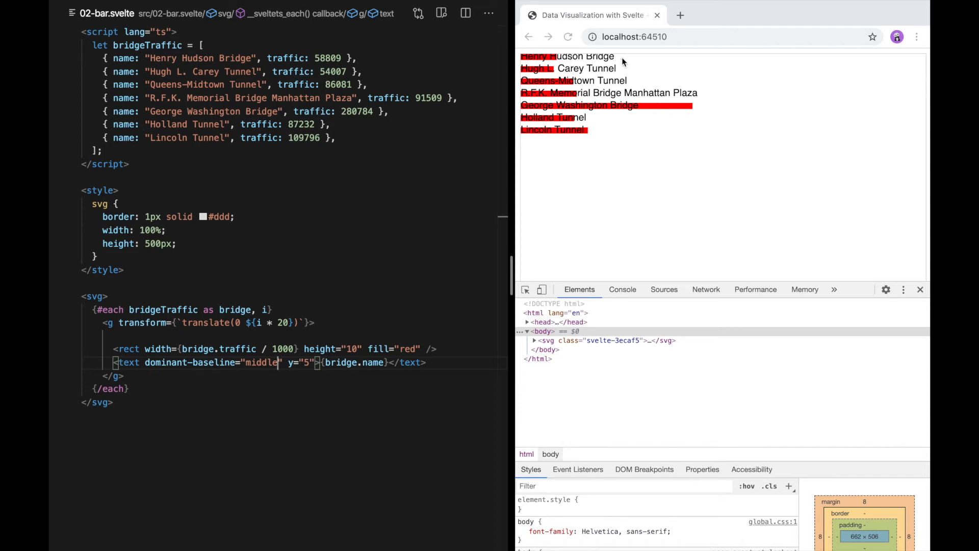
mouse_move(567, 59)
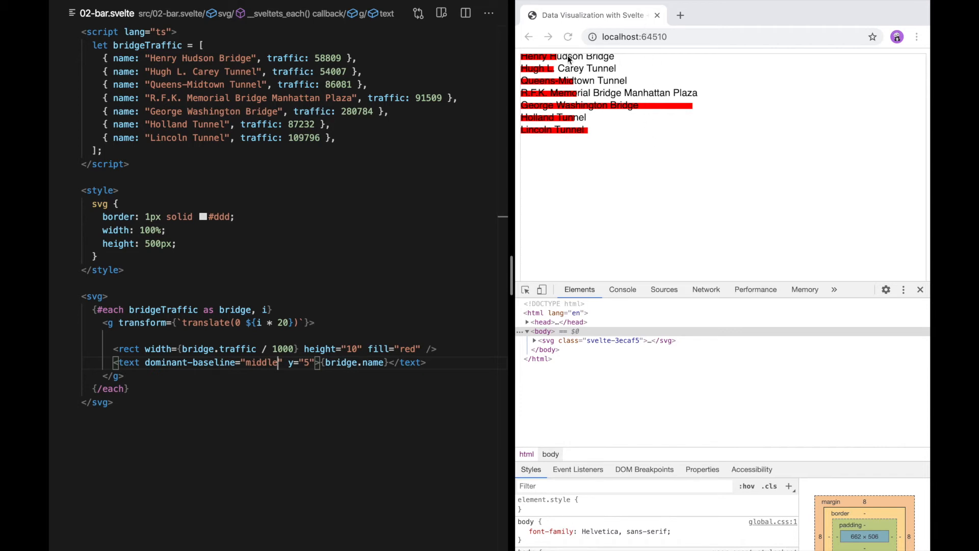
mouse_move(318, 212)
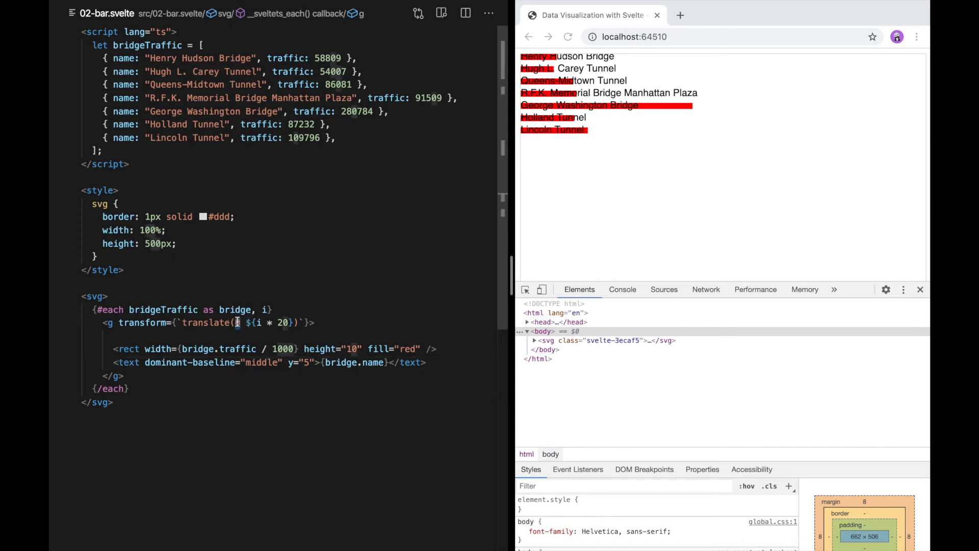
- Change the translate to 200 across and add <circle r="3" fill="black" /> inside the group
text(20)
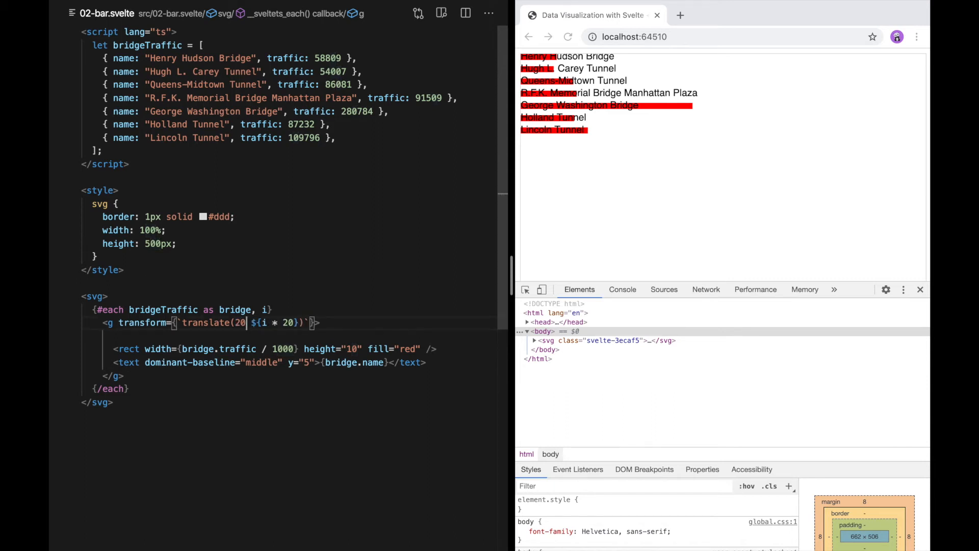
text(0)
text(<circle =)
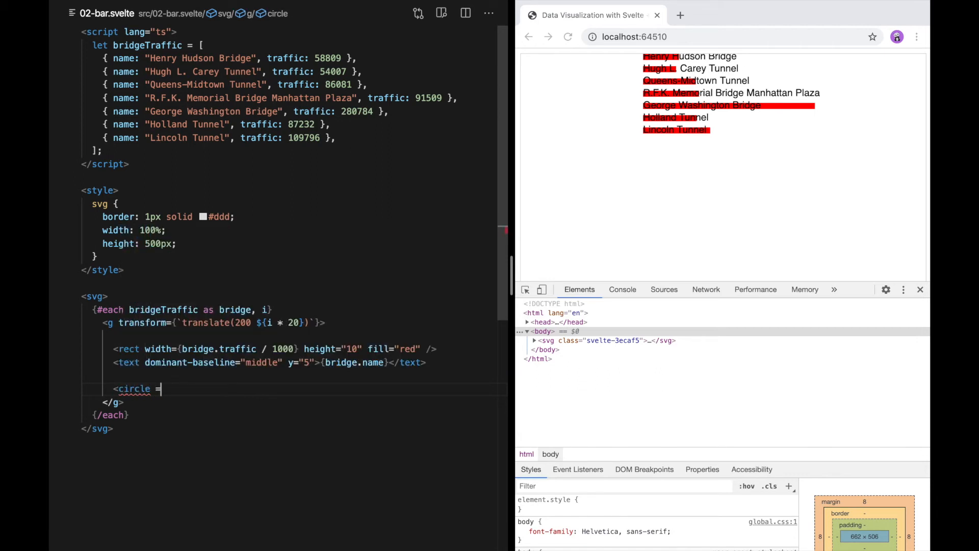
text(r="3")
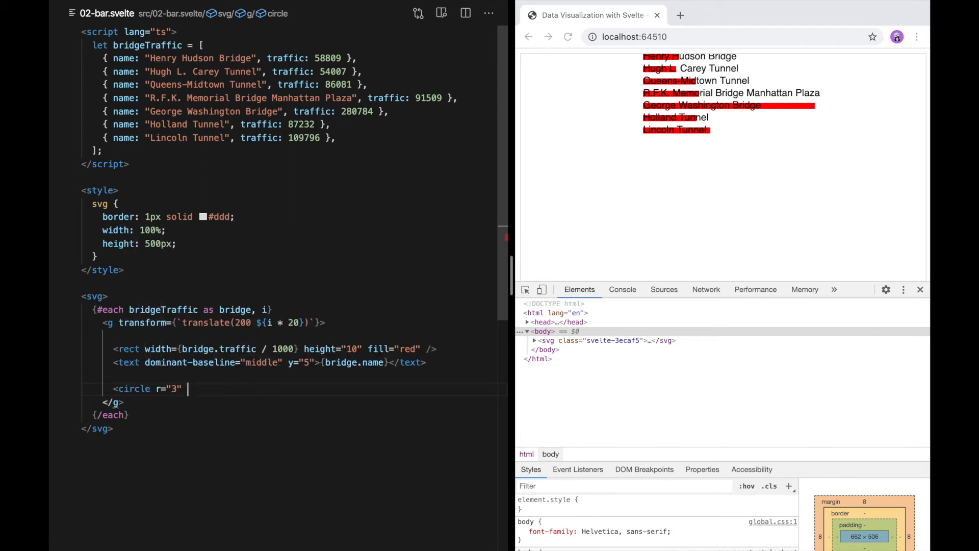
text(/>)
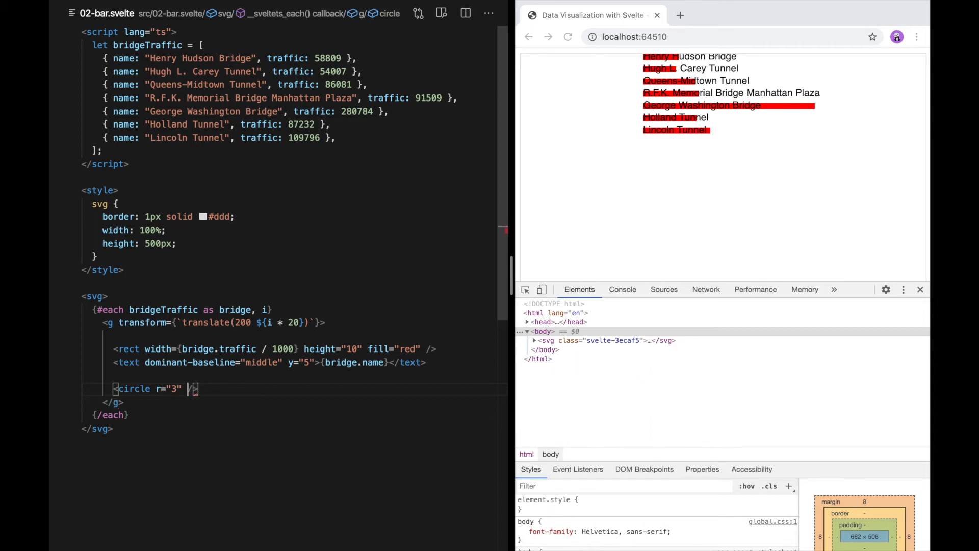
text(fill="black)
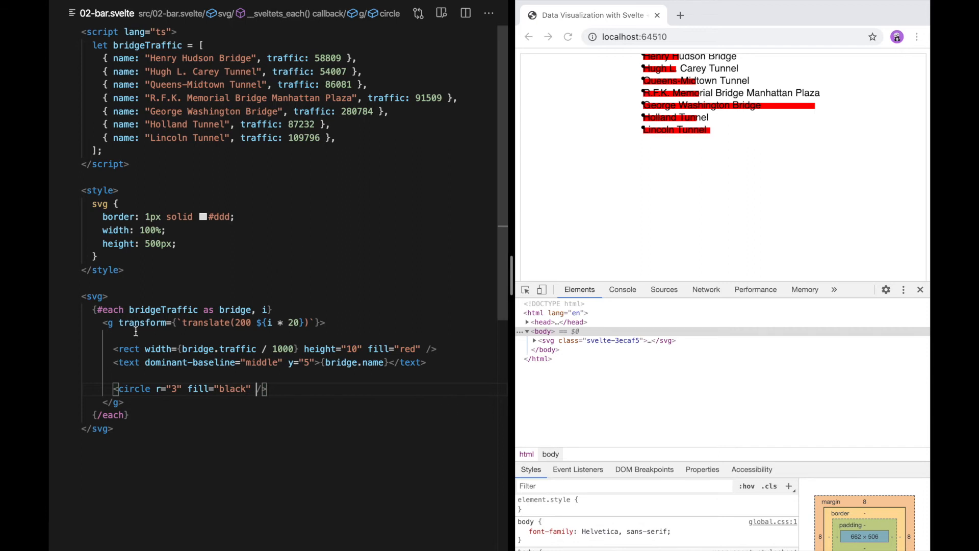
mouse_move(249, 323)
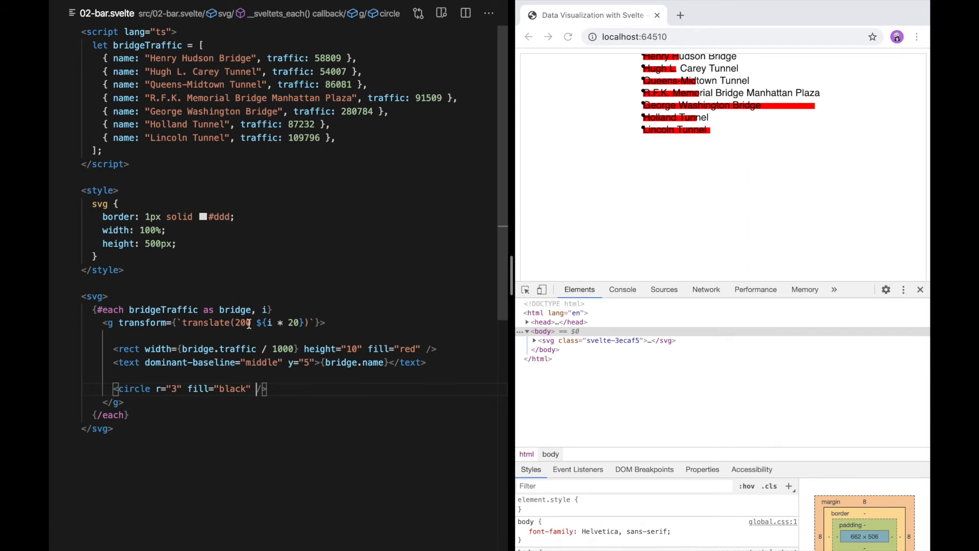
mouse_move(589, 129)
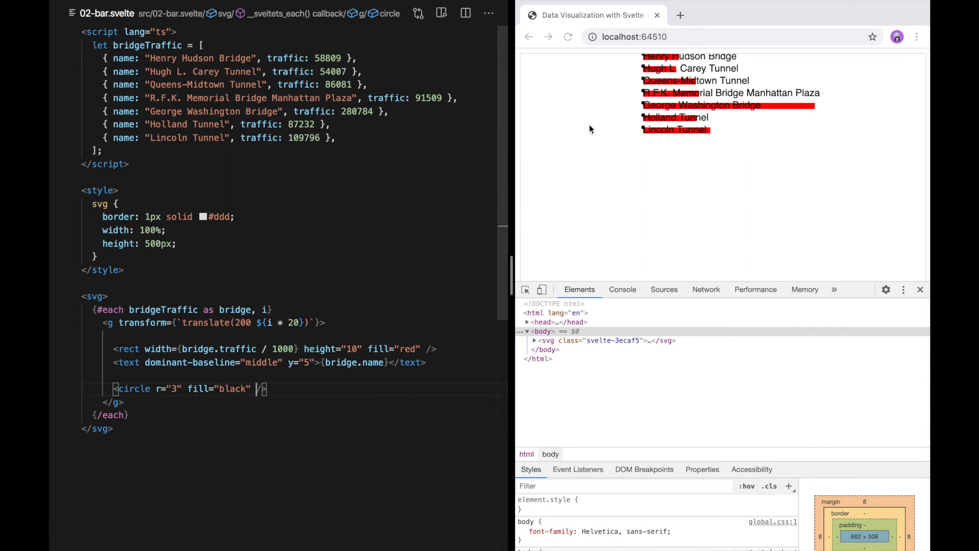
mouse_move(646, 61)
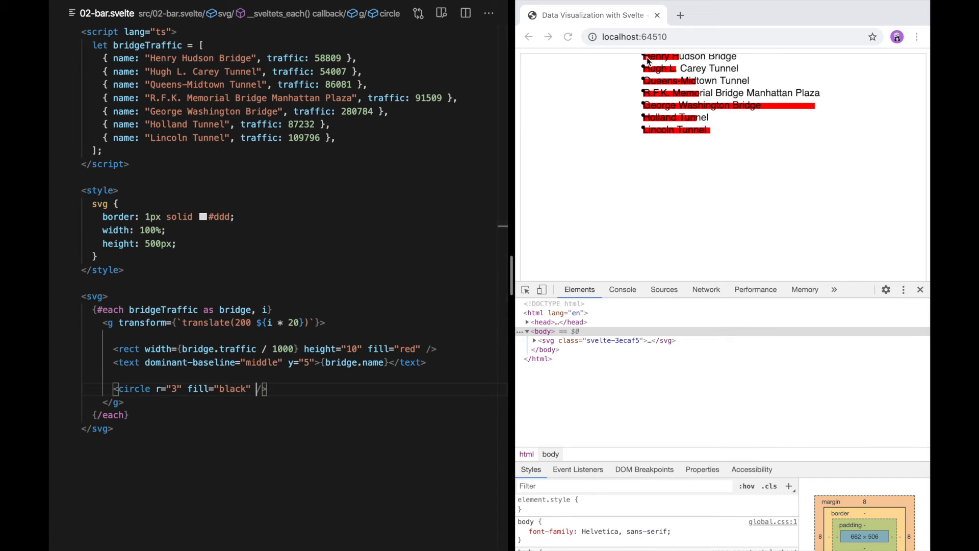
mouse_move(697, 108)
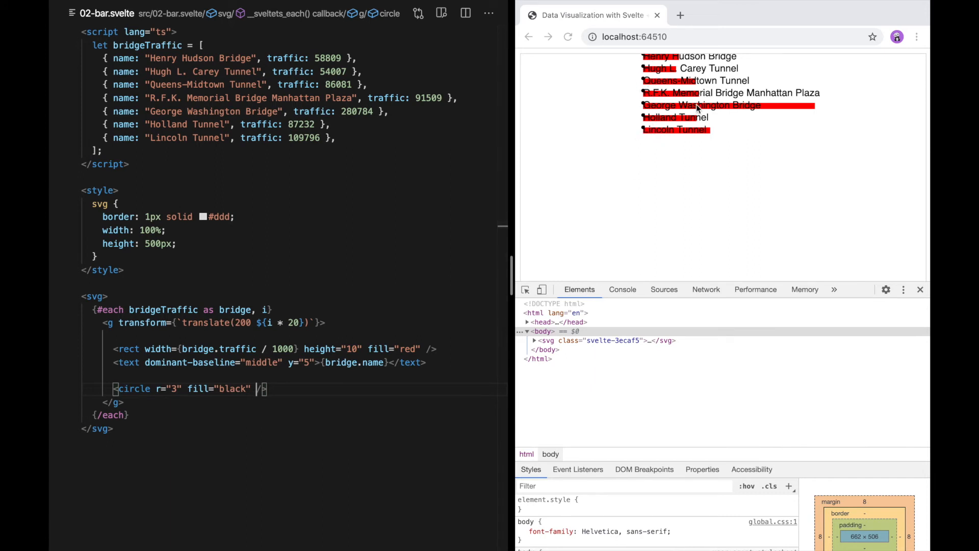
mouse_move(646, 83)
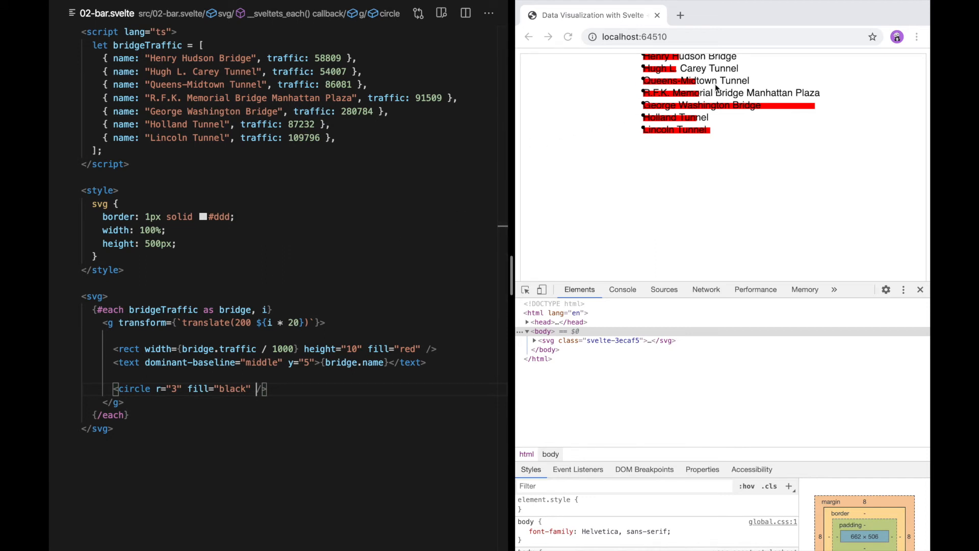
mouse_move(645, 83)
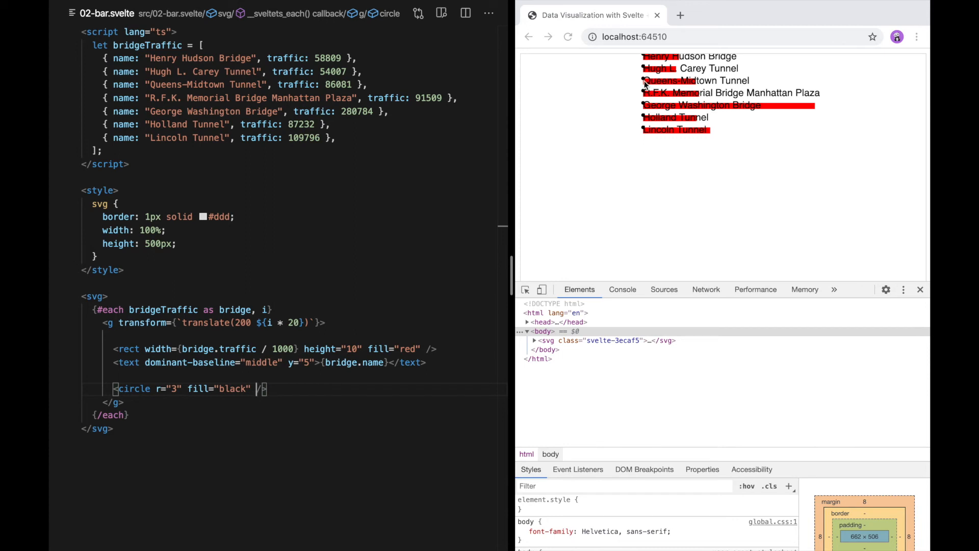
mouse_move(255, 375)
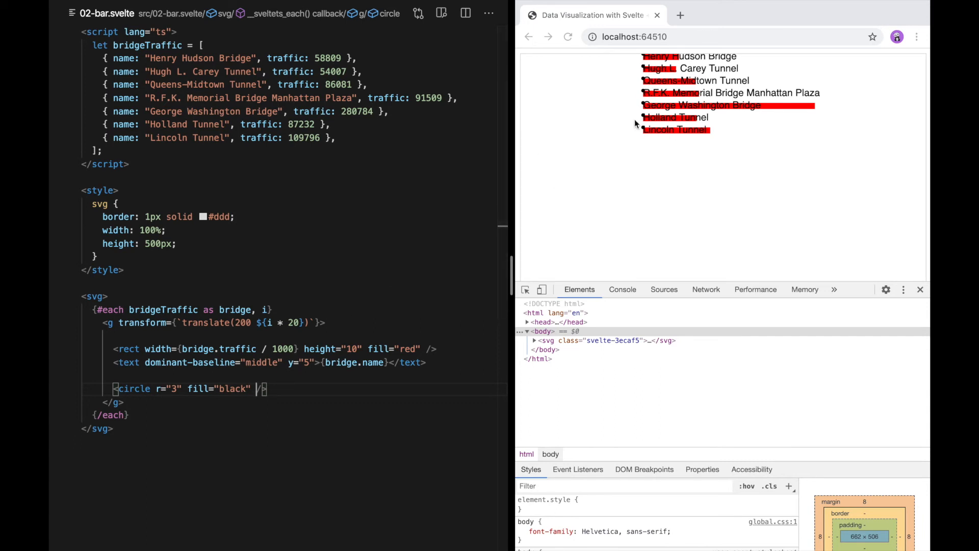
mouse_move(646, 84)
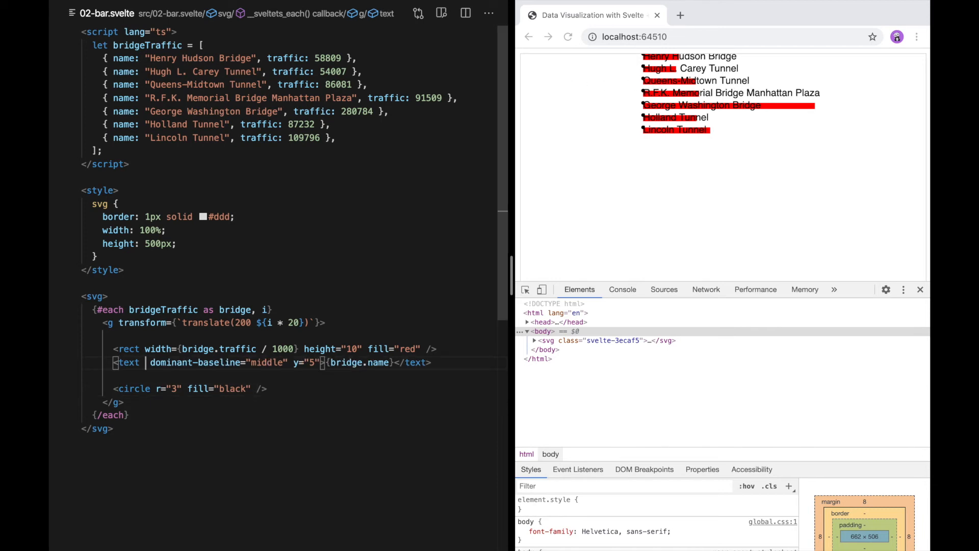
- Shift groups to translate 300, and give labels font-size="12" and x="-5"
text(text-anchor="end)
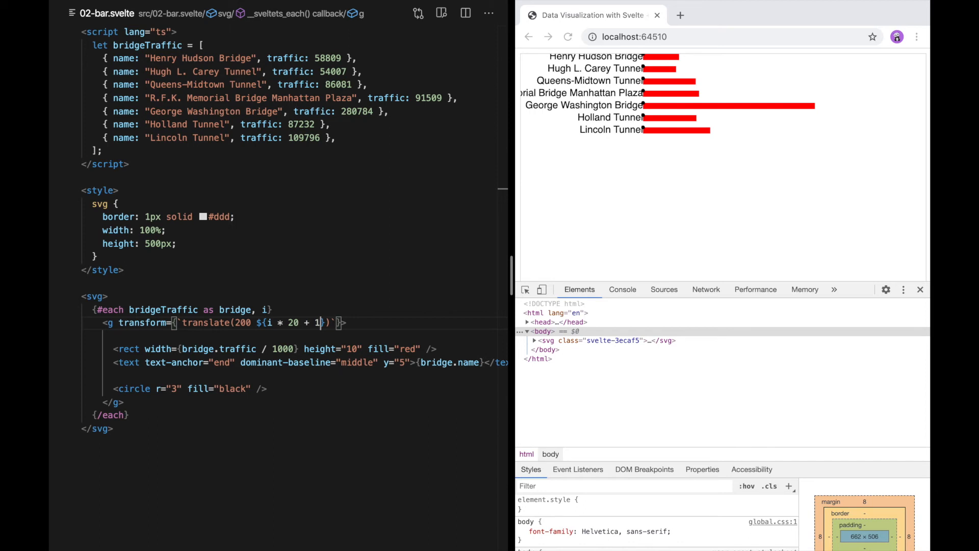
text(0)
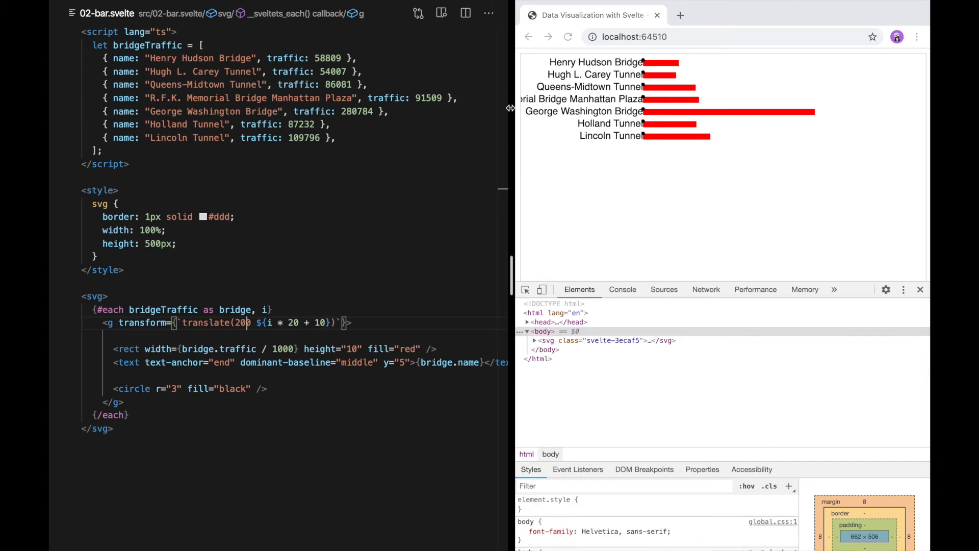
text(300)
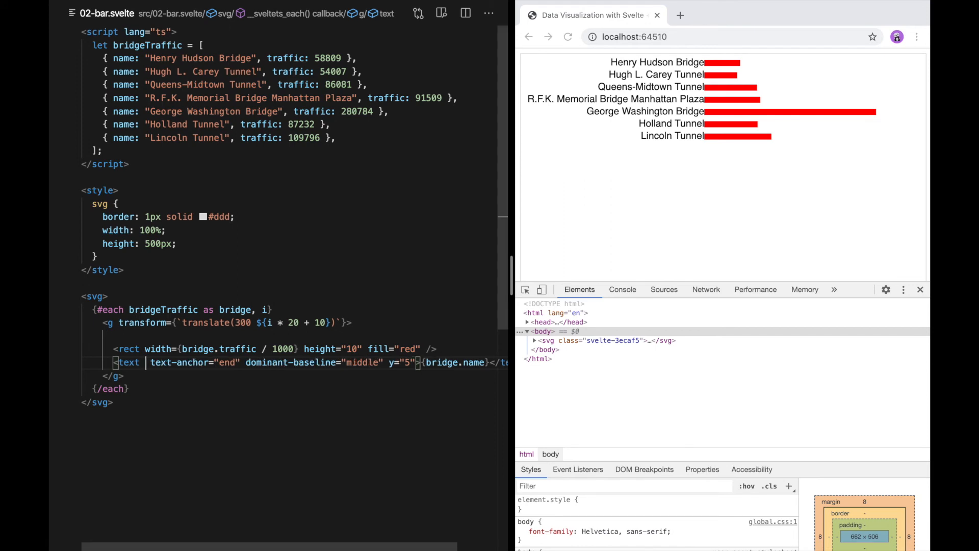
text(font-size="12)
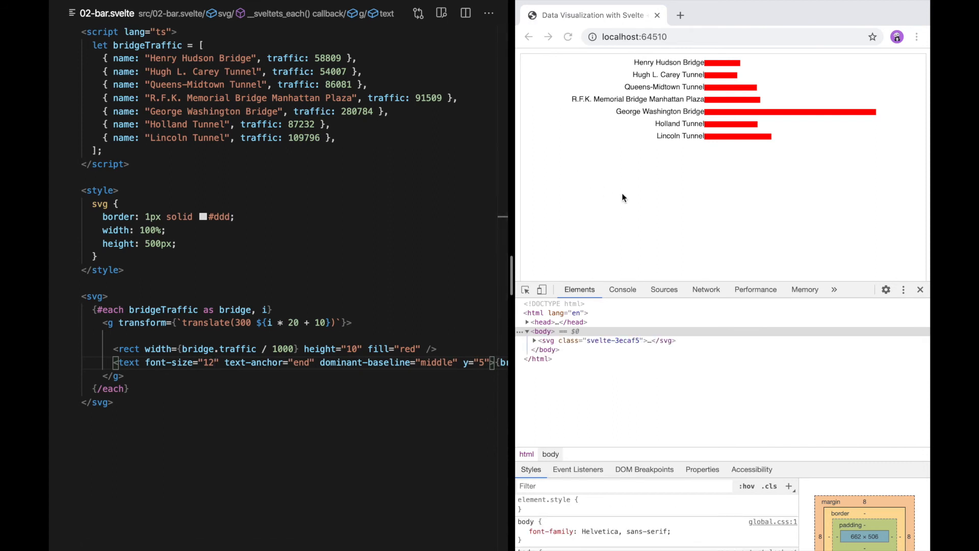
mouse_move(684, 96)
text(x="" )
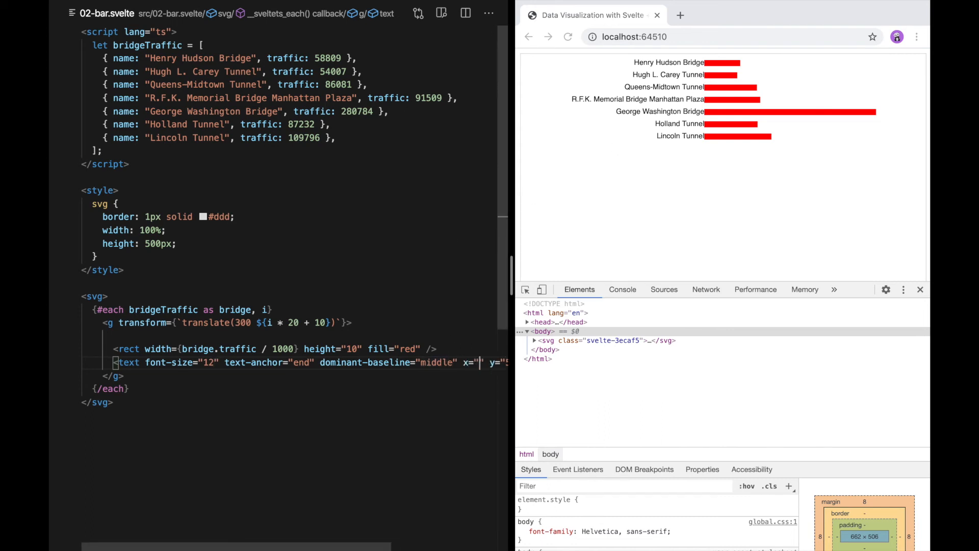
text(-5)
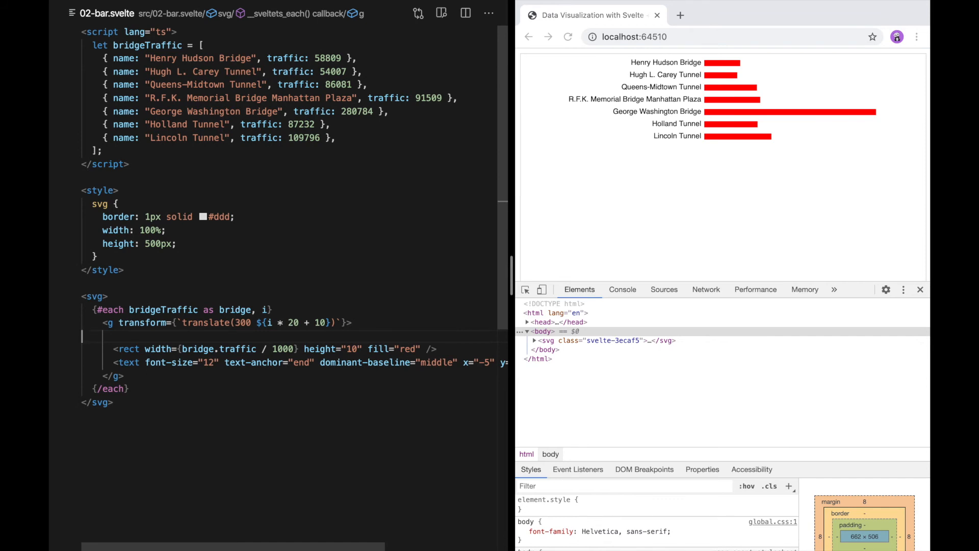
mouse_move(711, 152)
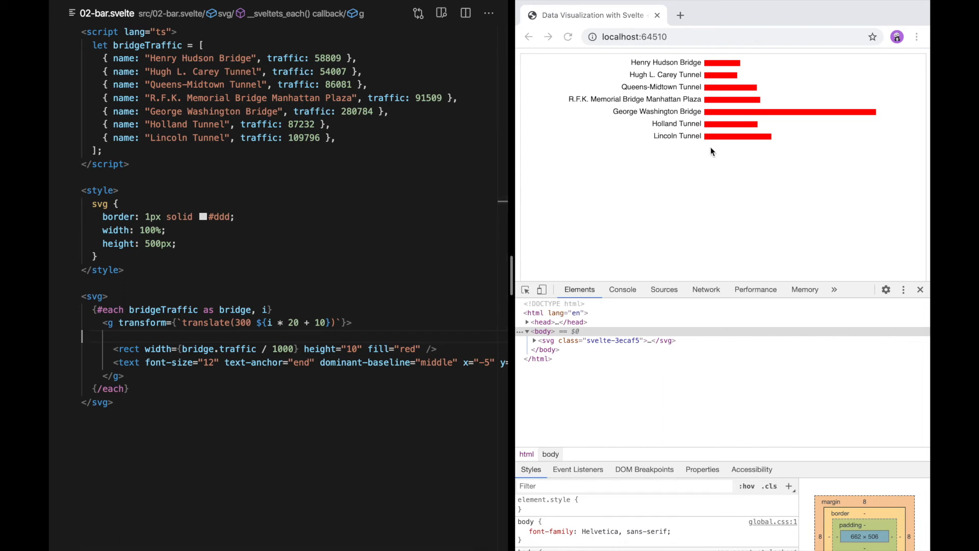
mouse_move(825, 141)
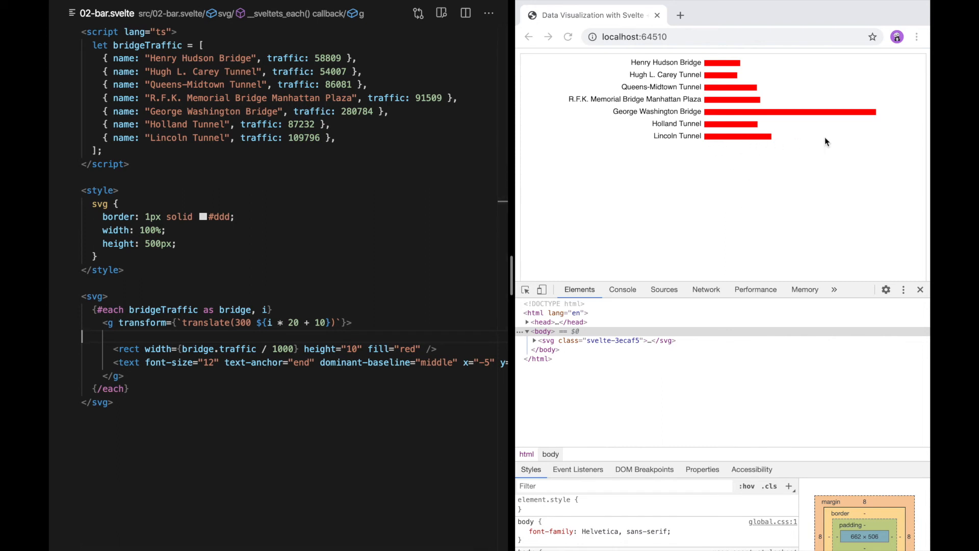
mouse_move(790, 133)
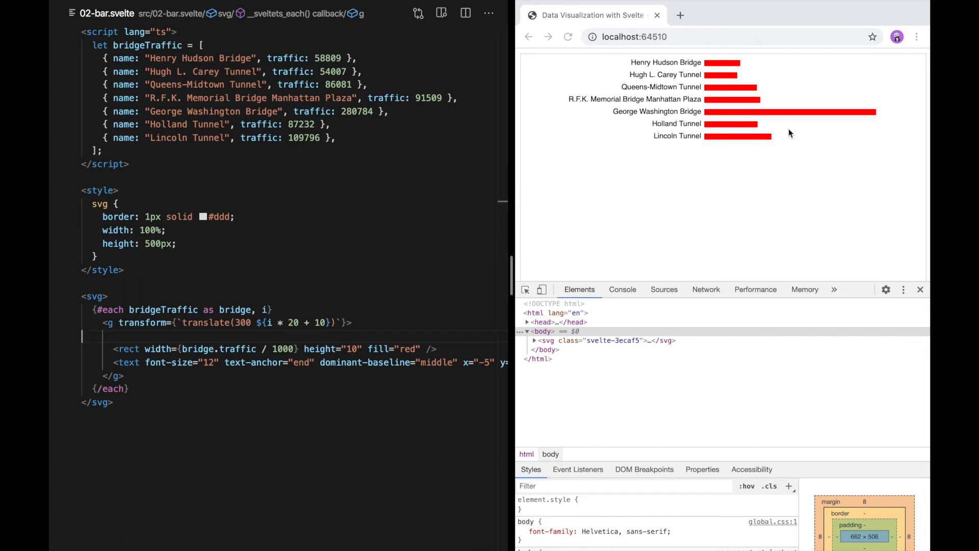
mouse_move(749, 68)
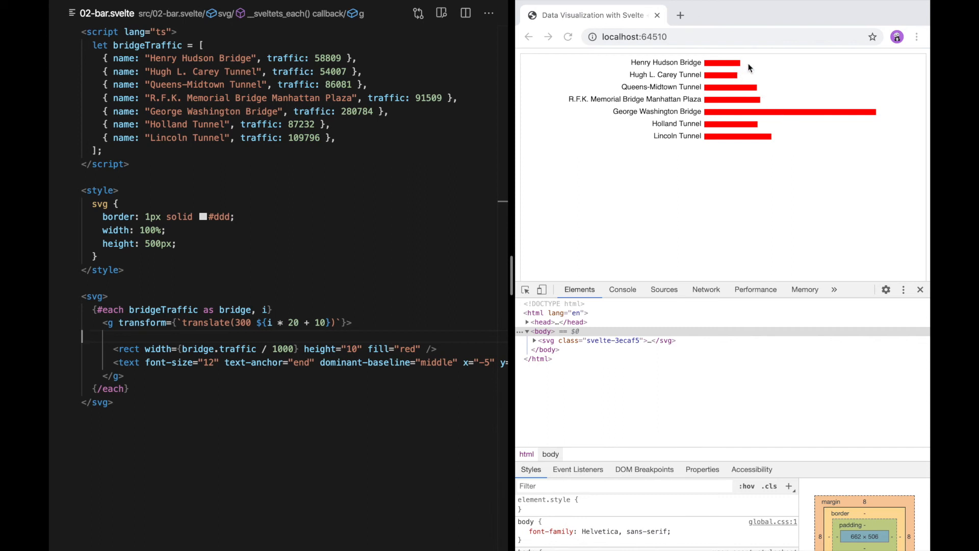
mouse_move(739, 77)
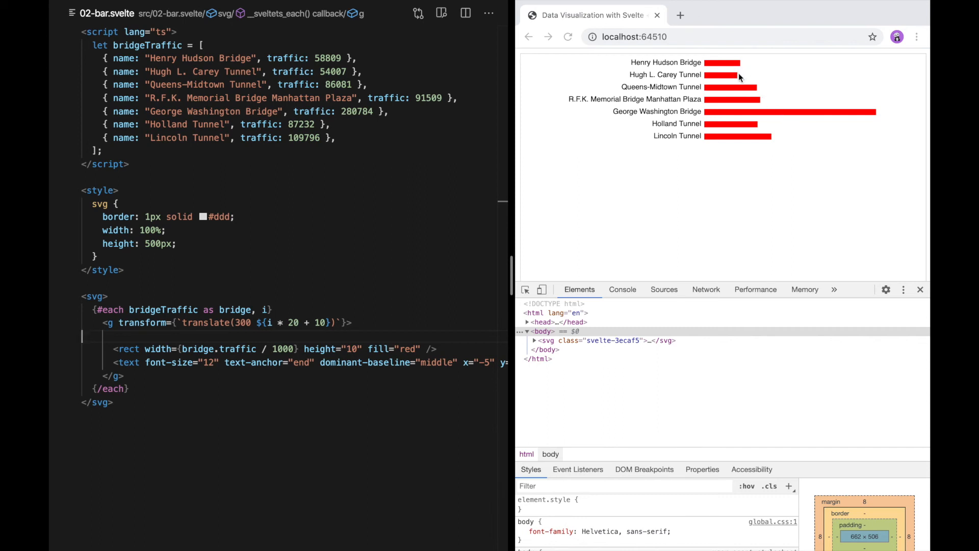
mouse_move(764, 86)
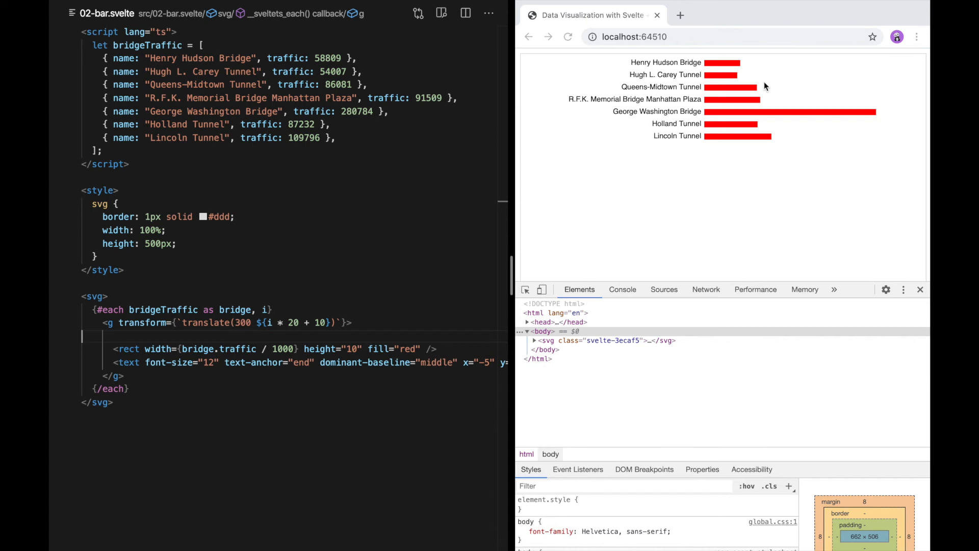
mouse_move(773, 102)
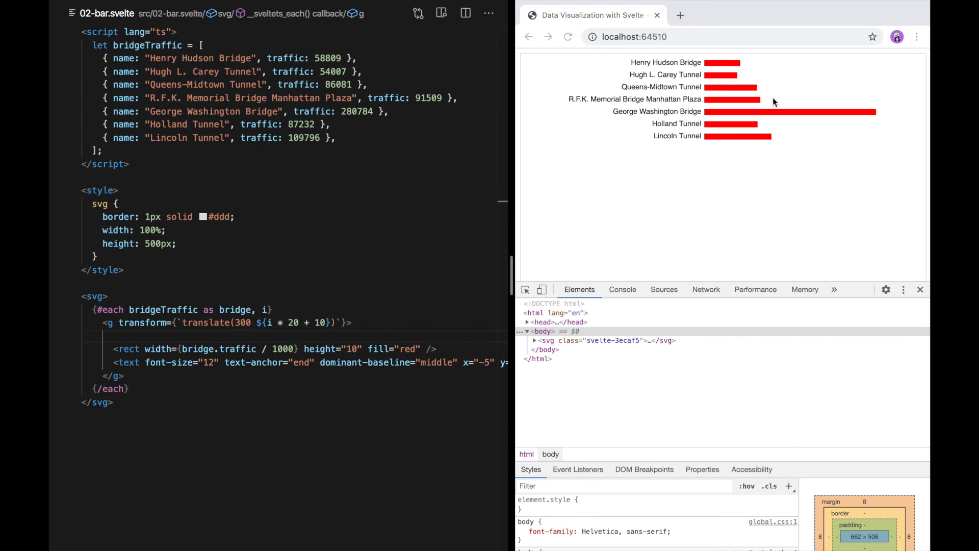
mouse_move(770, 104)
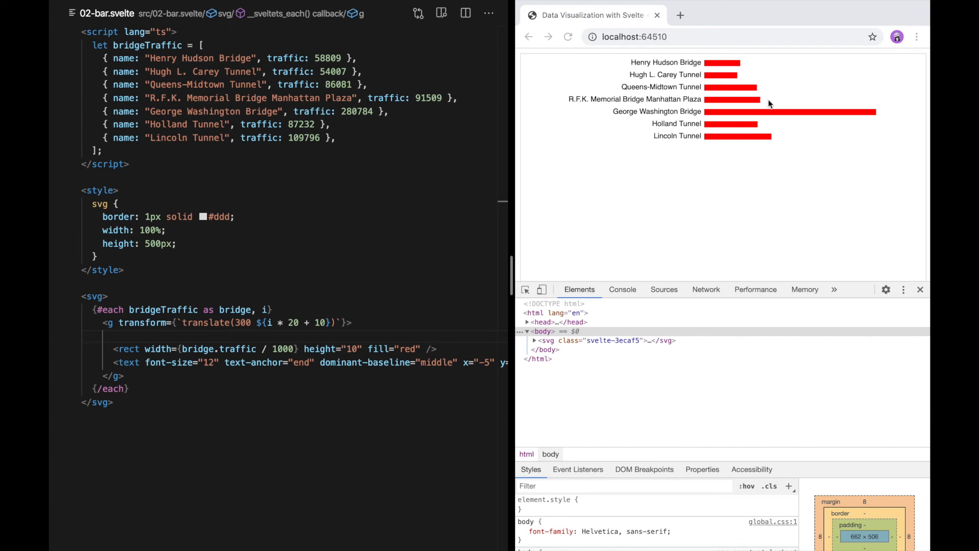
click(392, 215)
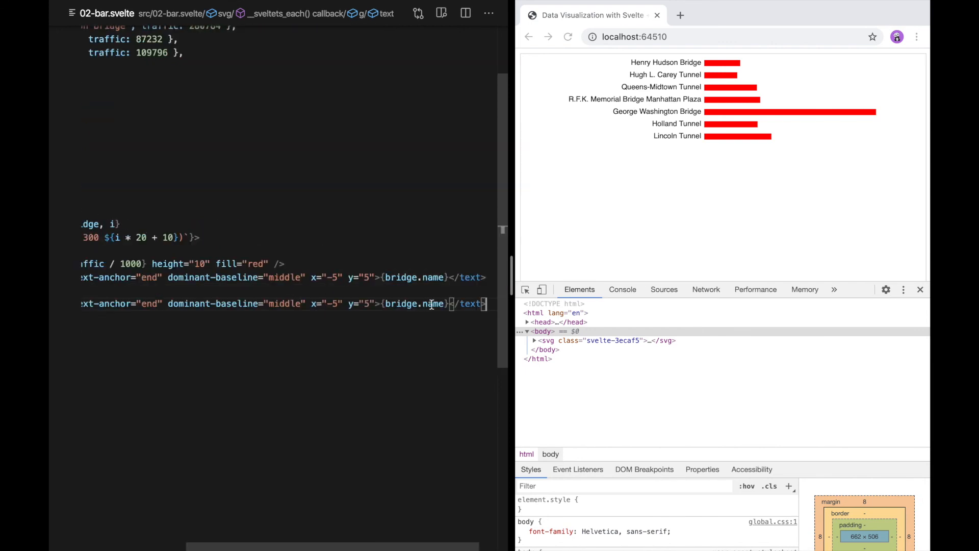
- Make the copied label show bridge.traffic with fill #aaa after each bar
double_click(431, 304)
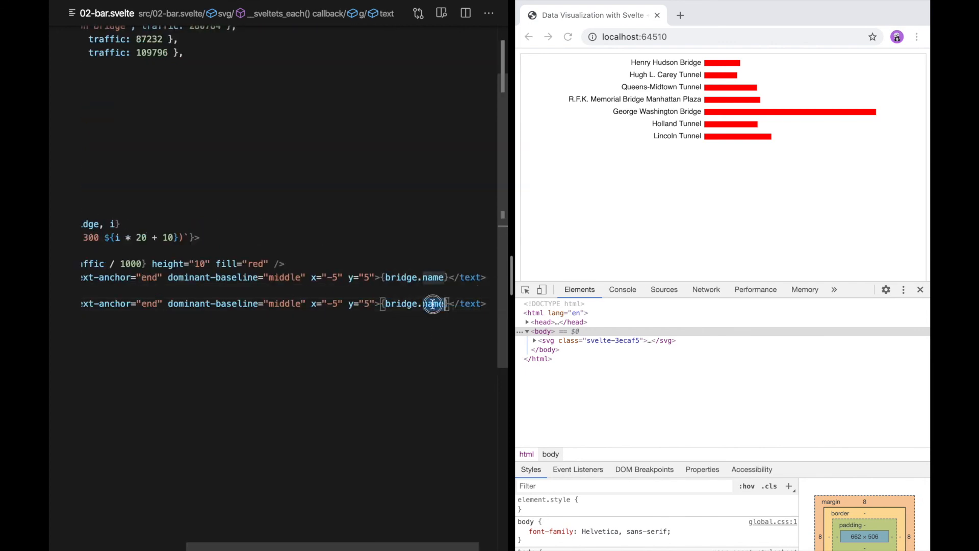
text(traffic)
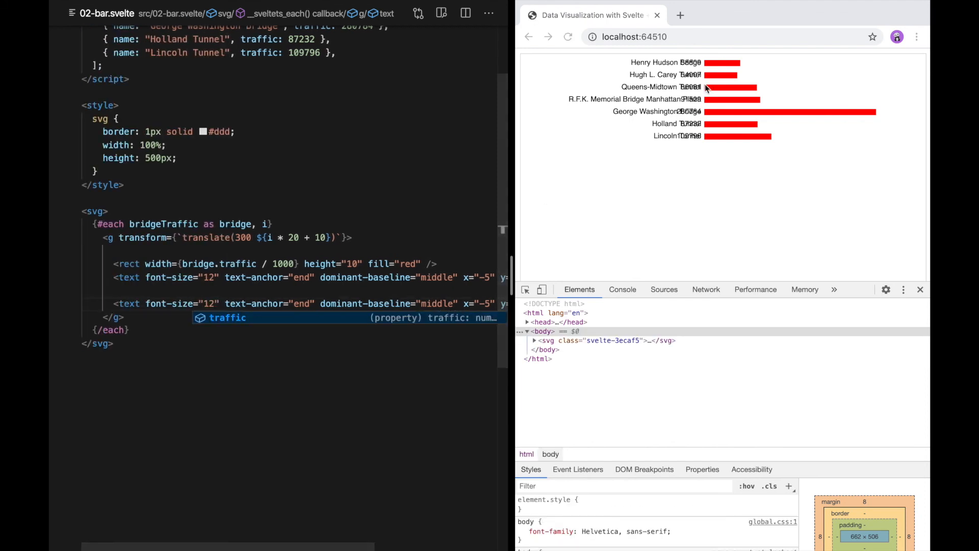
mouse_move(690, 75)
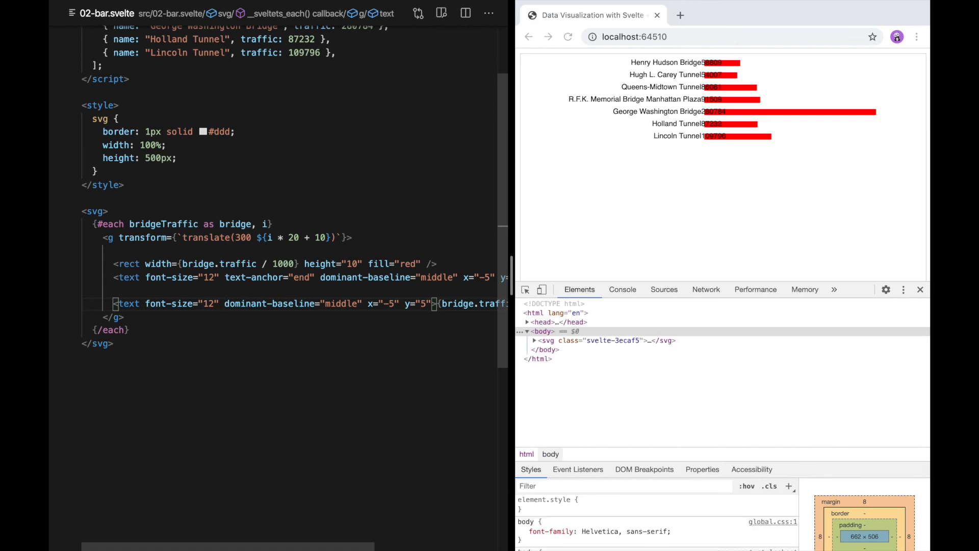
mouse_move(761, 69)
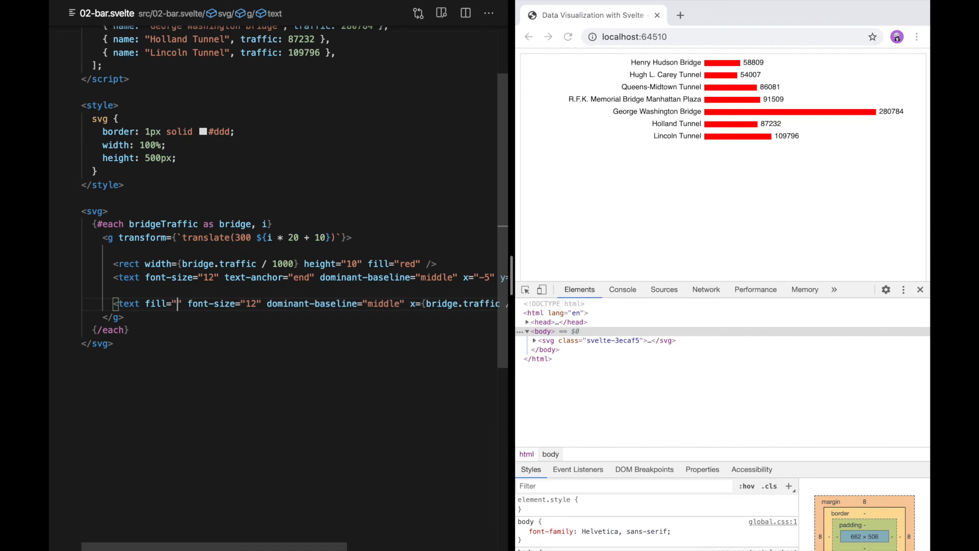
text(#aaa)
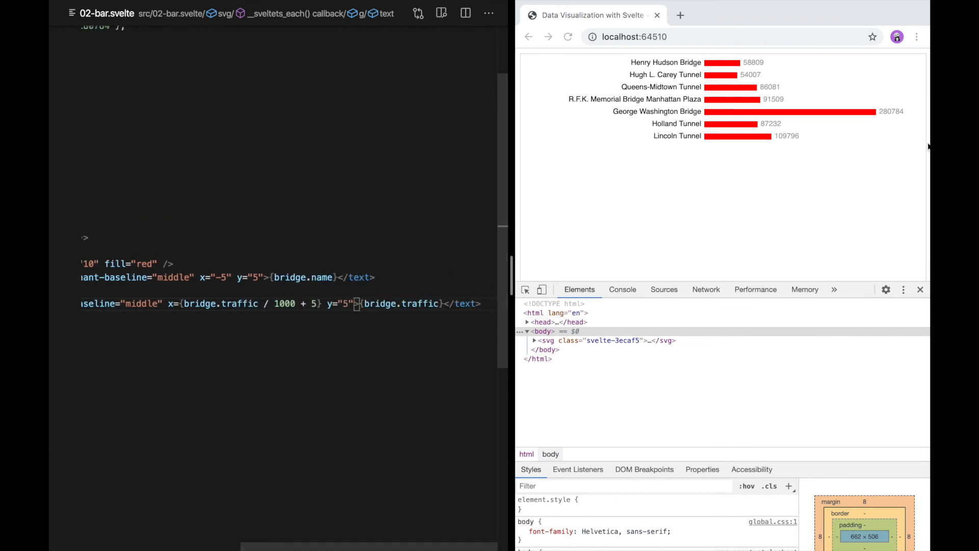
mouse_move(782, 144)
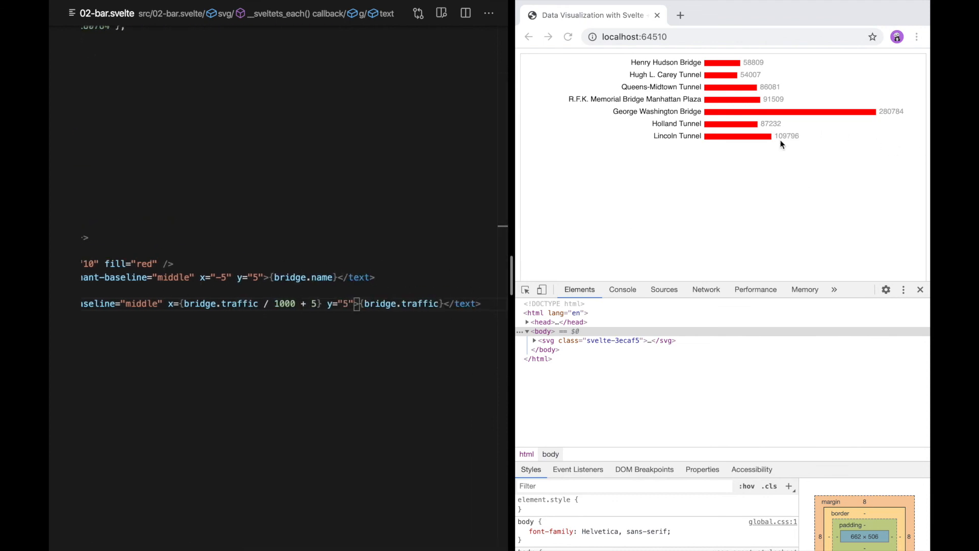
- Format bridge.traffic values with thousands separators using .toLocaleString() from IntelliSense
text(.to)
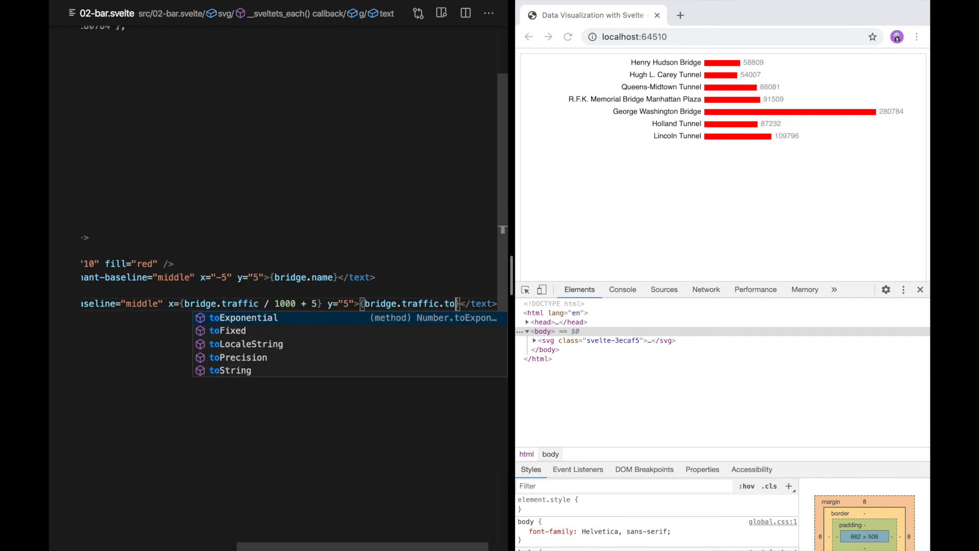
click(246, 344)
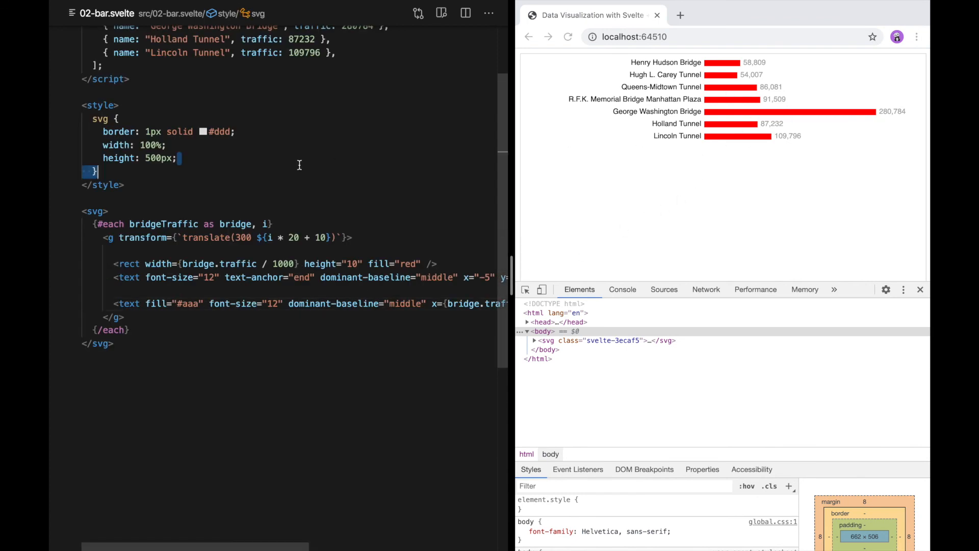
scroll(up, 3)
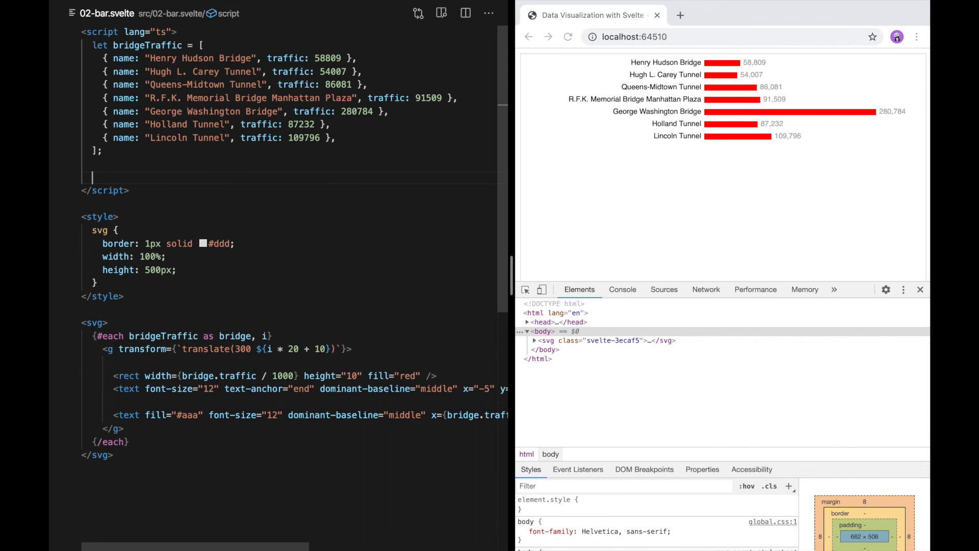
mouse_move(697, 158)
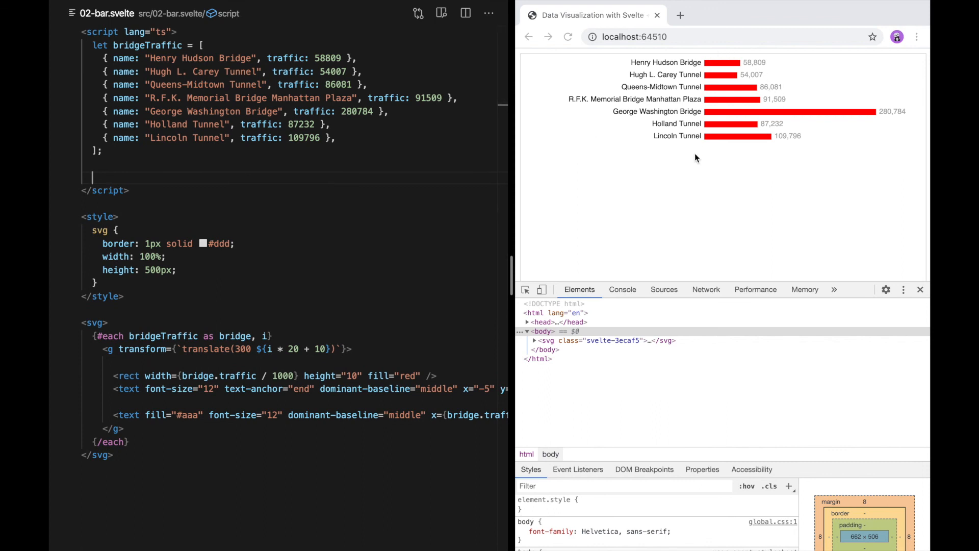
- Sort bridgeTraffic with the comparator (a, b) => b.traffic - a.traffic after the array
text(bridgeTraffic)
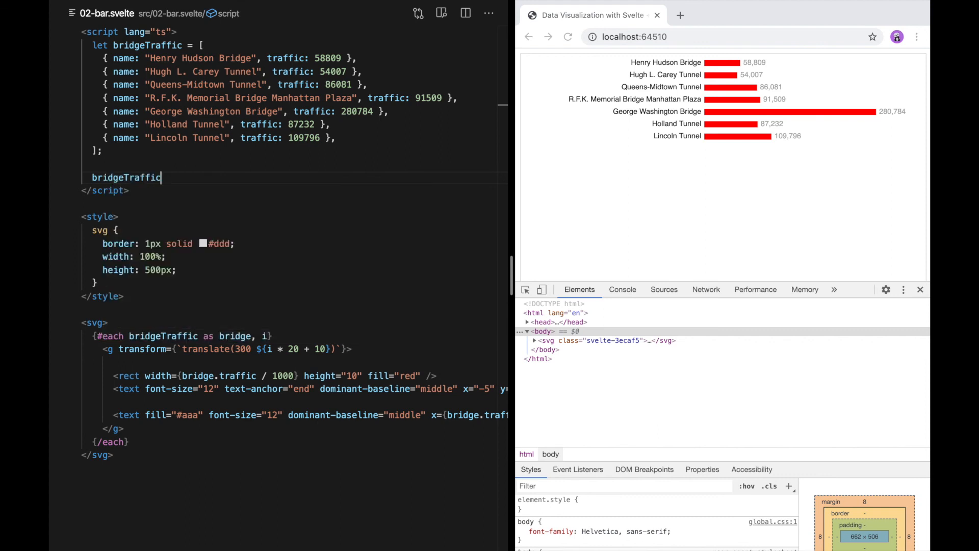
text(.sort(())
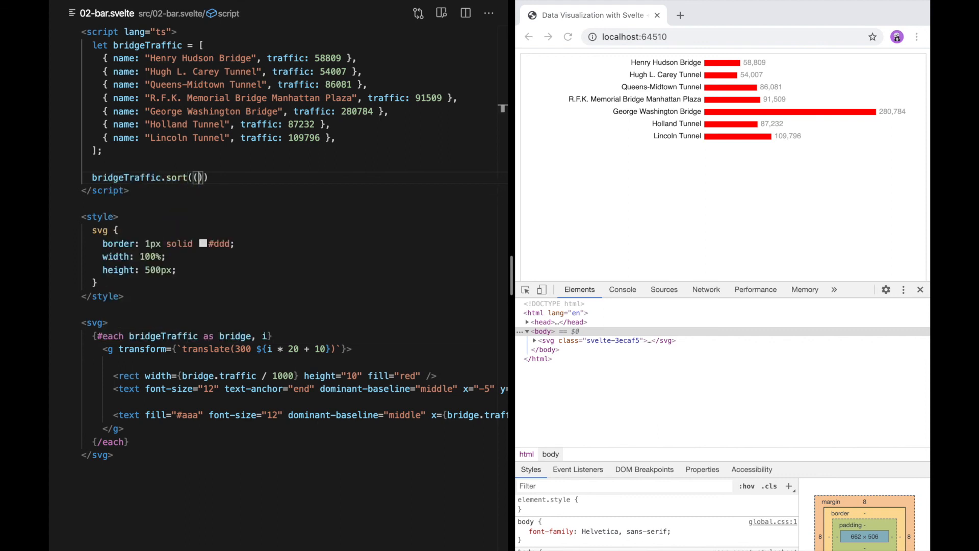
text((a, b))
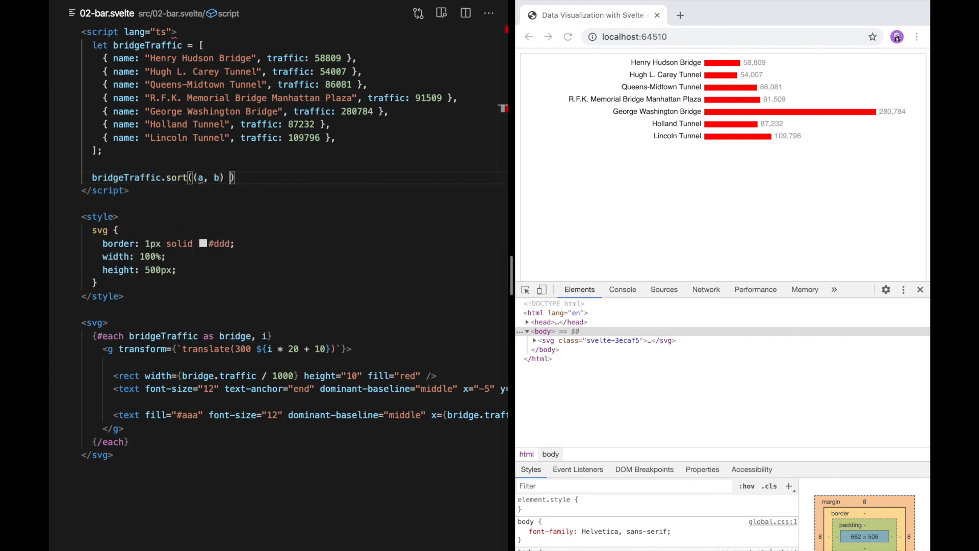
text(=> a.t)
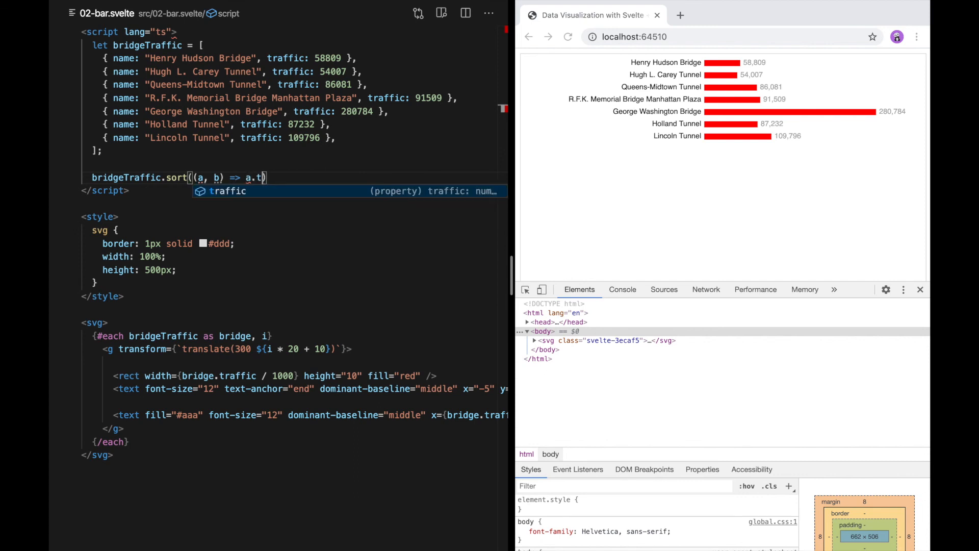
text(raffic - b.traffic)
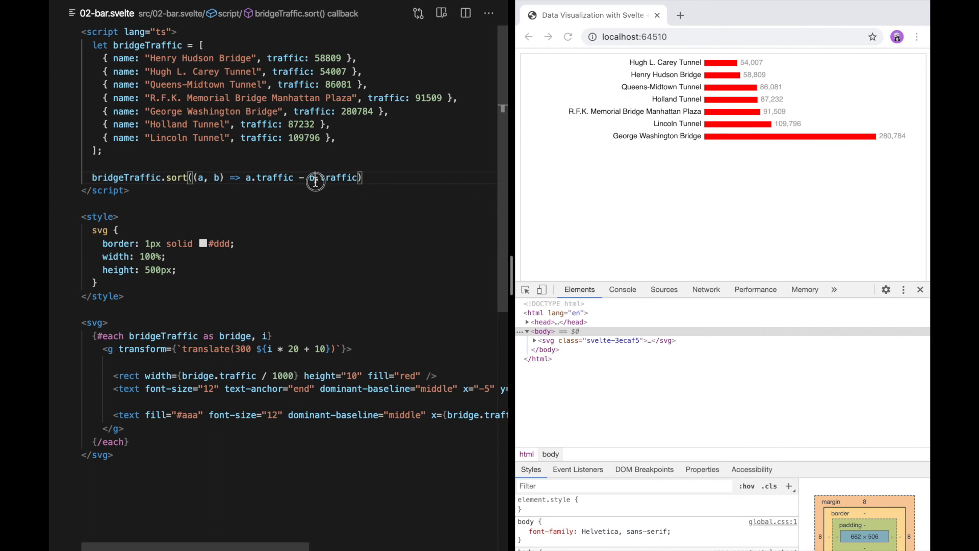
text(b)
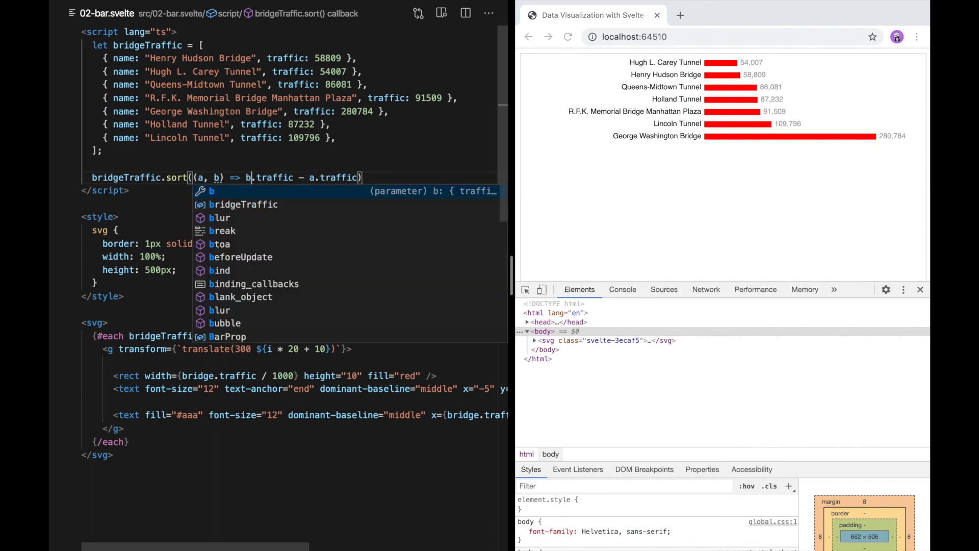